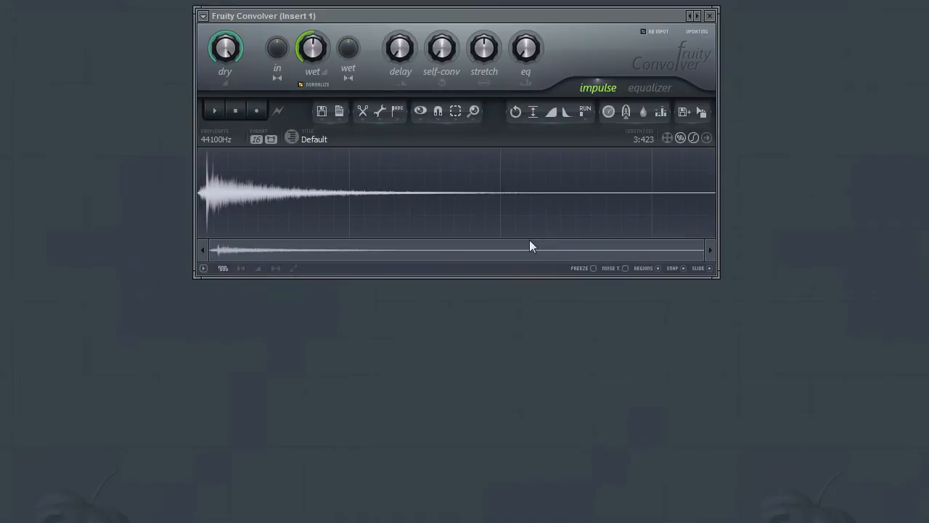
- Show the Tools menu of processing commands for the impulse sample
left_click(381, 111)
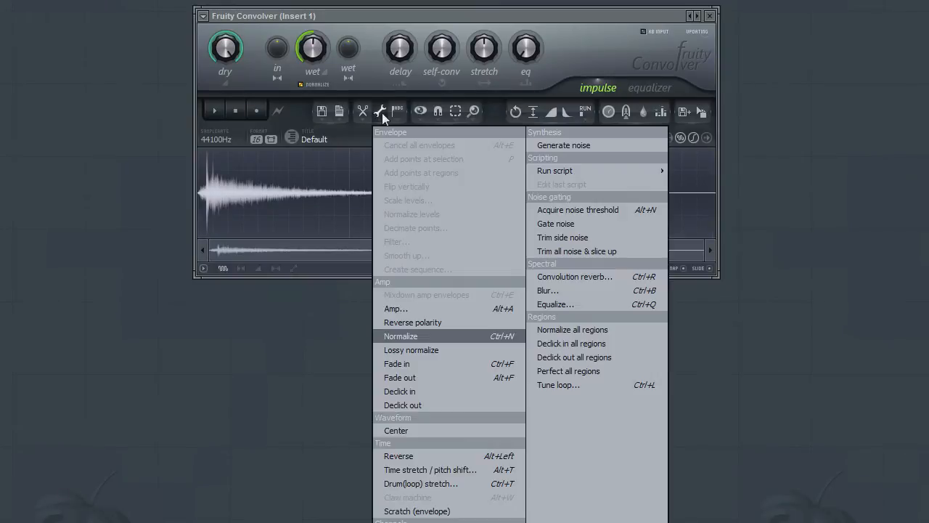
mouse_move(390, 154)
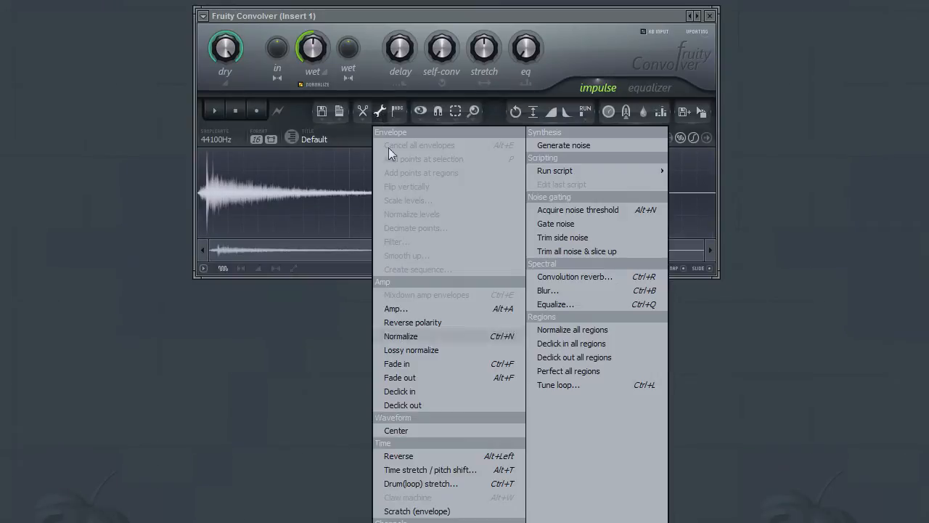
mouse_move(395, 308)
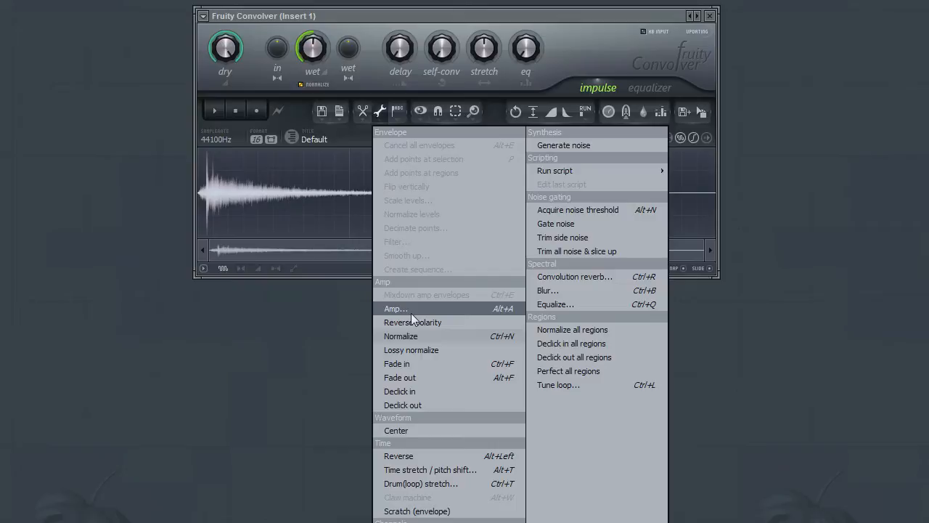
- Bring up the Amp dialog with the impulse's amplitude and panning controls
left_click(395, 308)
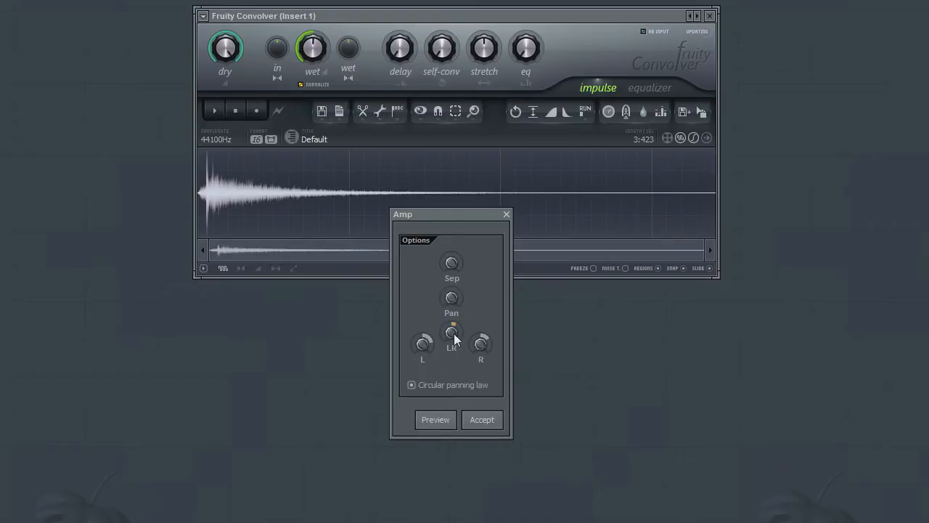
mouse_move(454, 304)
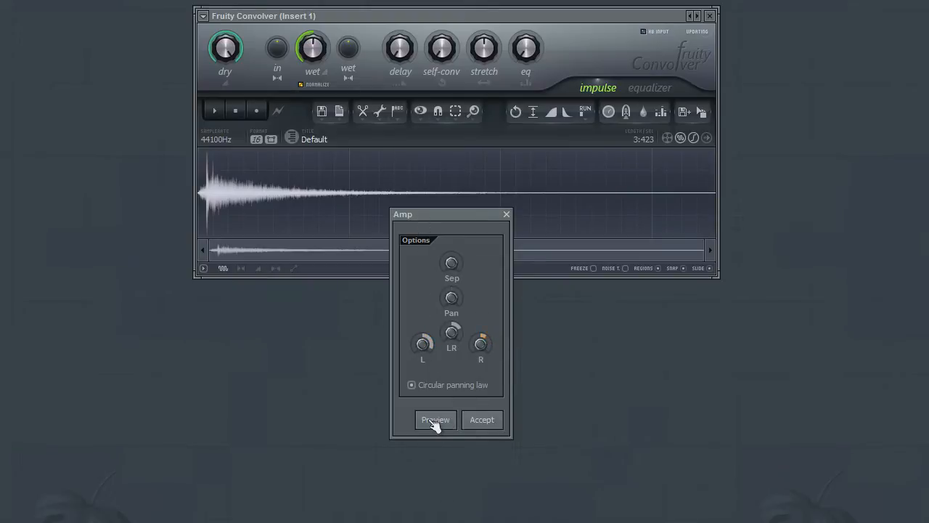
mouse_move(492, 424)
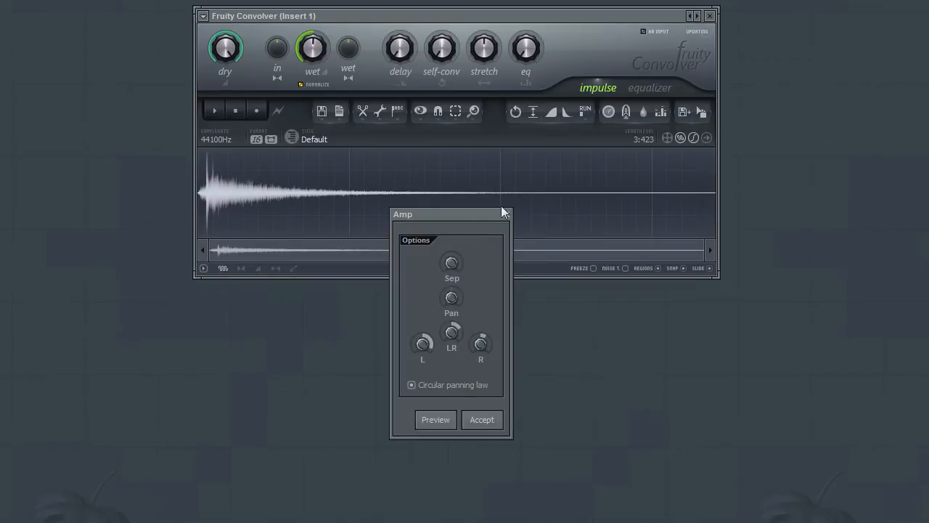
mouse_move(508, 221)
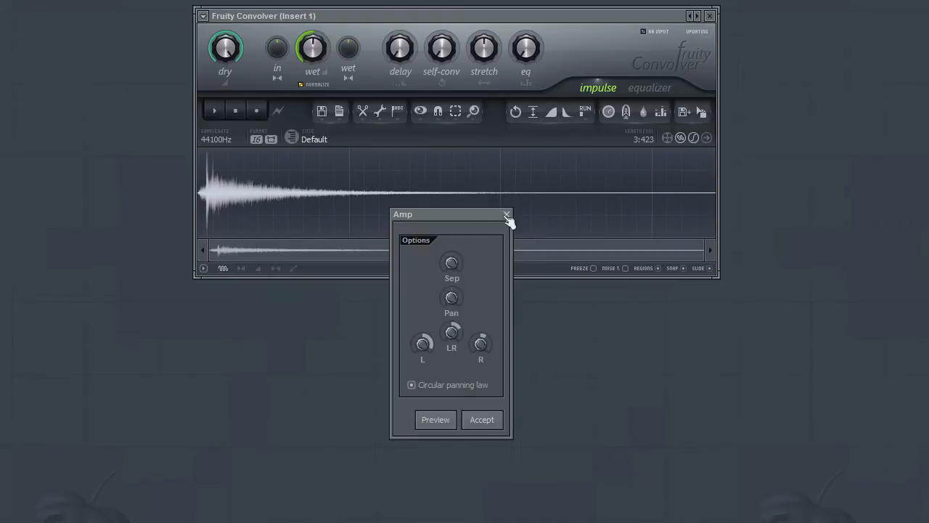
- Dismiss the Amp dialog, normalize the impulse and select a short slice at its start
left_click(507, 215)
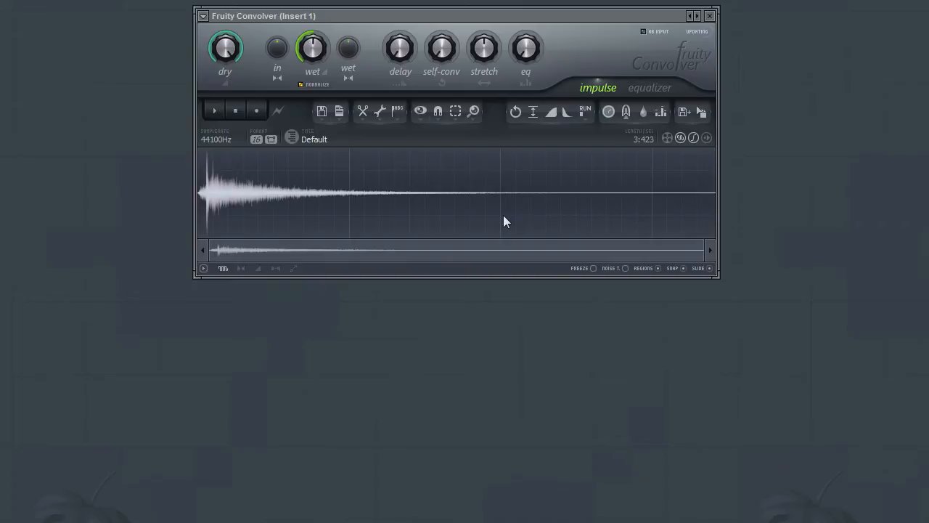
mouse_move(308, 192)
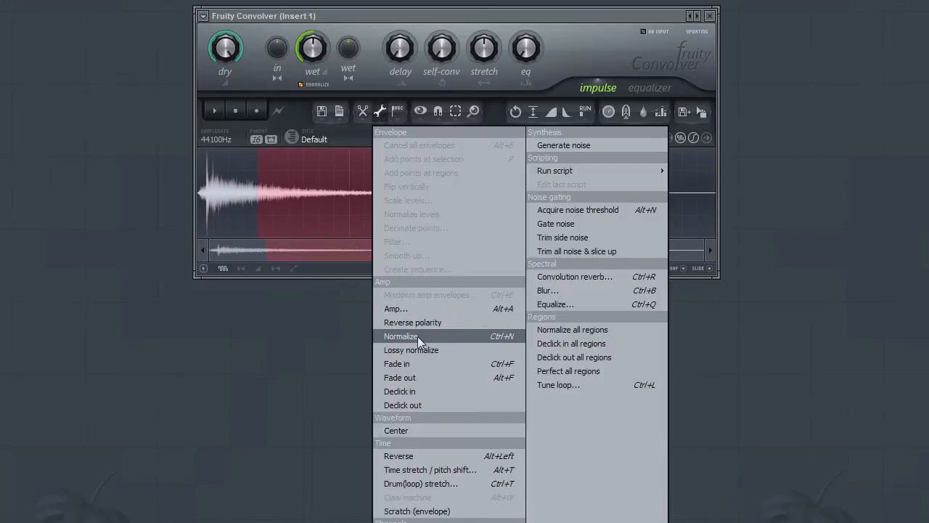
left_click(401, 335)
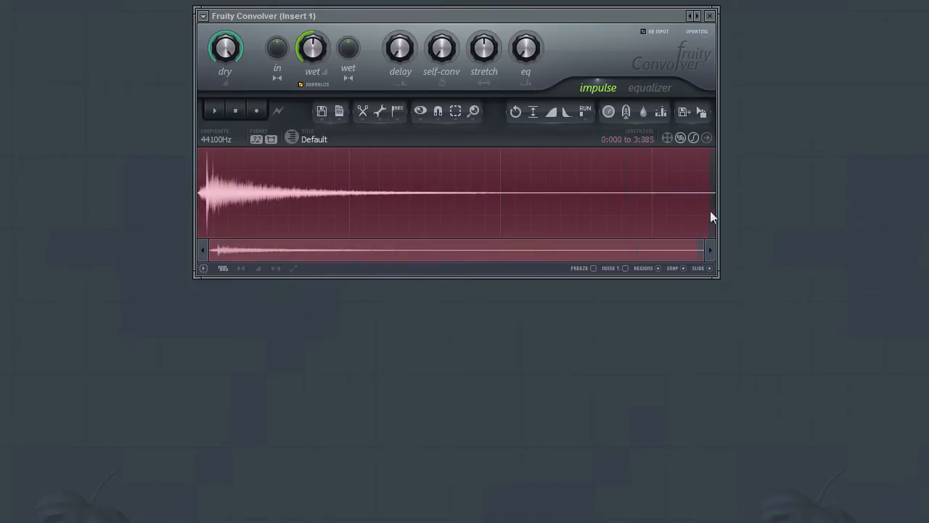
left_click(383, 110)
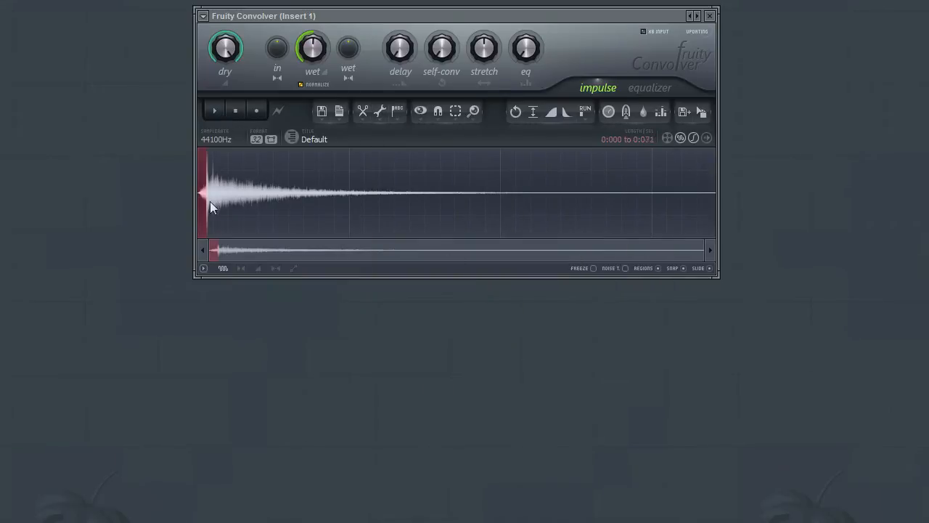
left_click(215, 110)
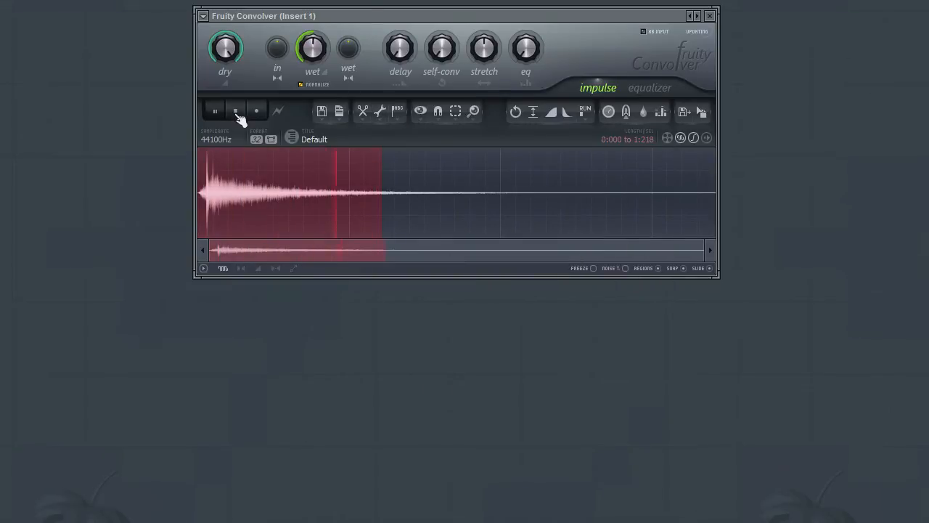
left_click(215, 110)
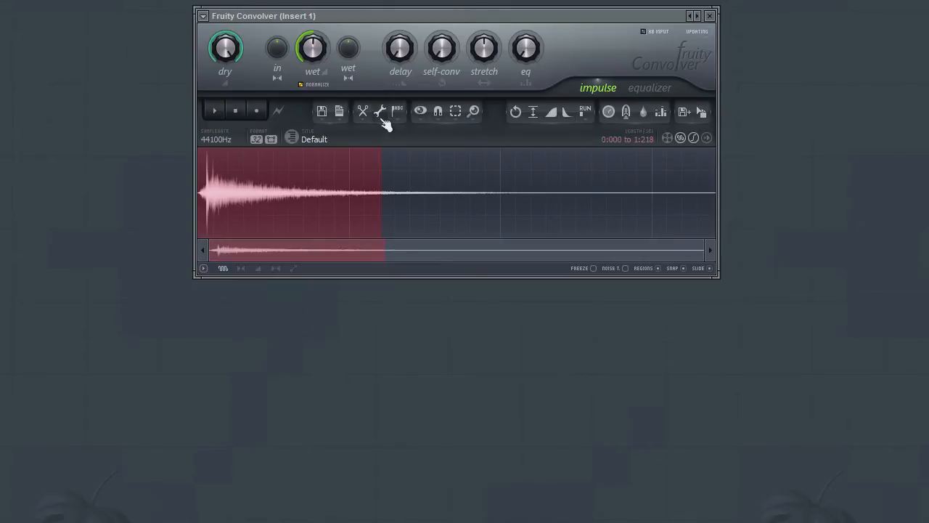
left_click(380, 110)
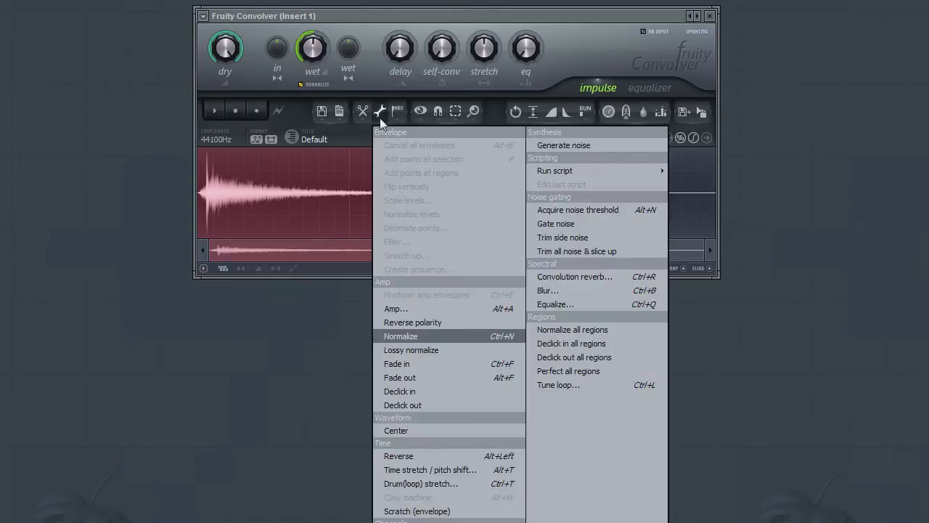
mouse_move(445, 456)
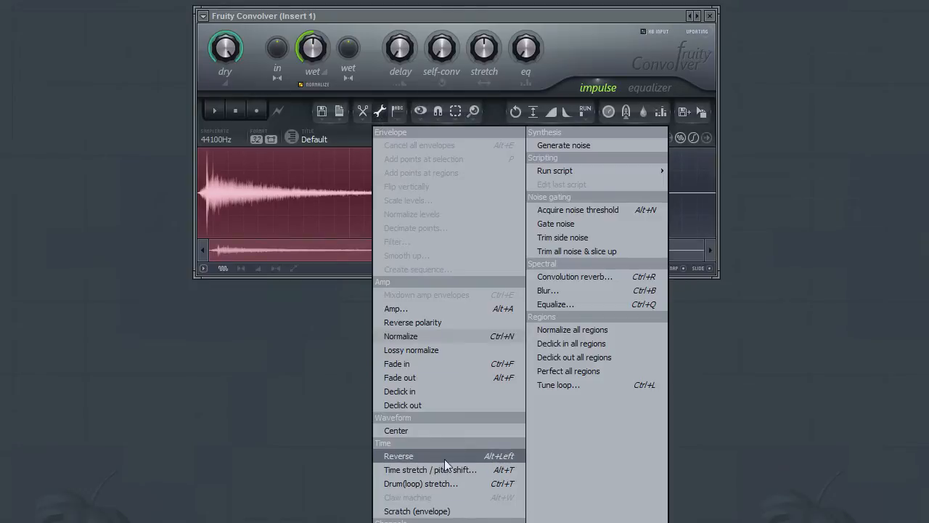
left_click(398, 455)
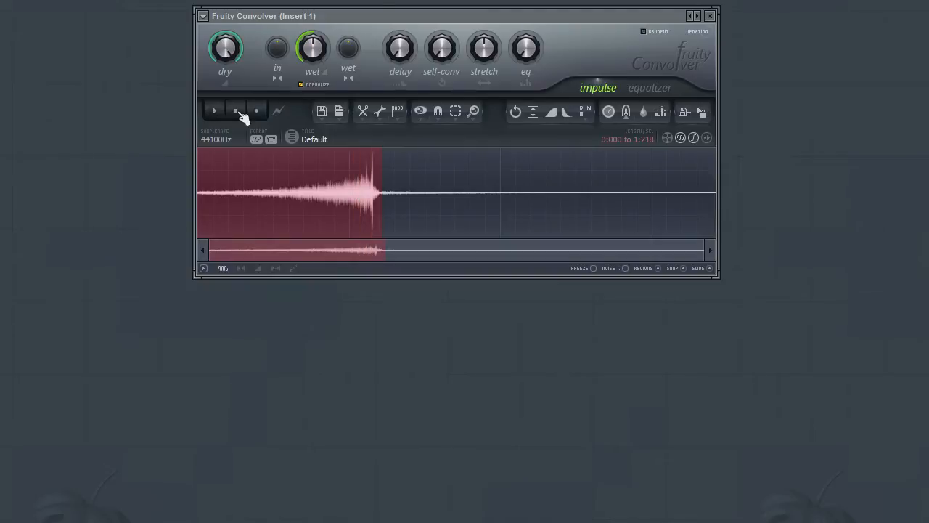
left_click(213, 110)
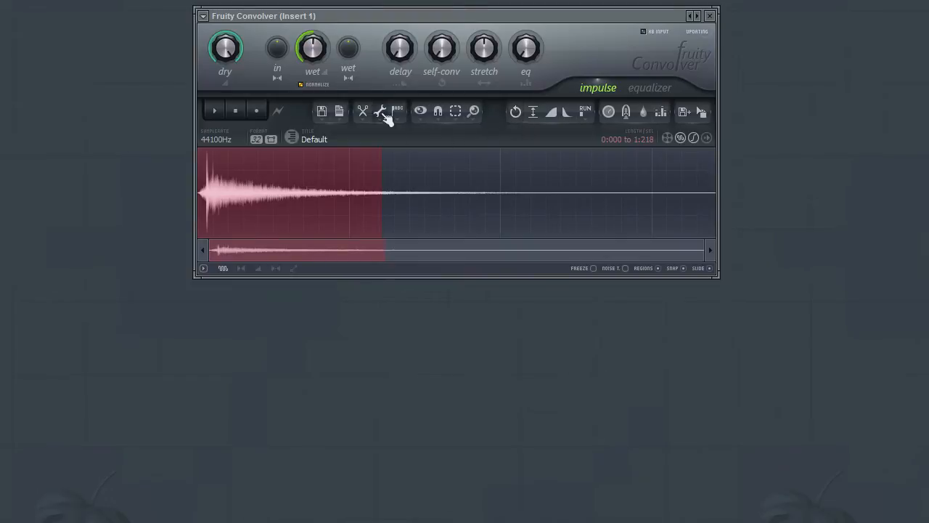
- Bring up the Time stretcher / pitch shifter and check its available stretching methods
left_click(380, 110)
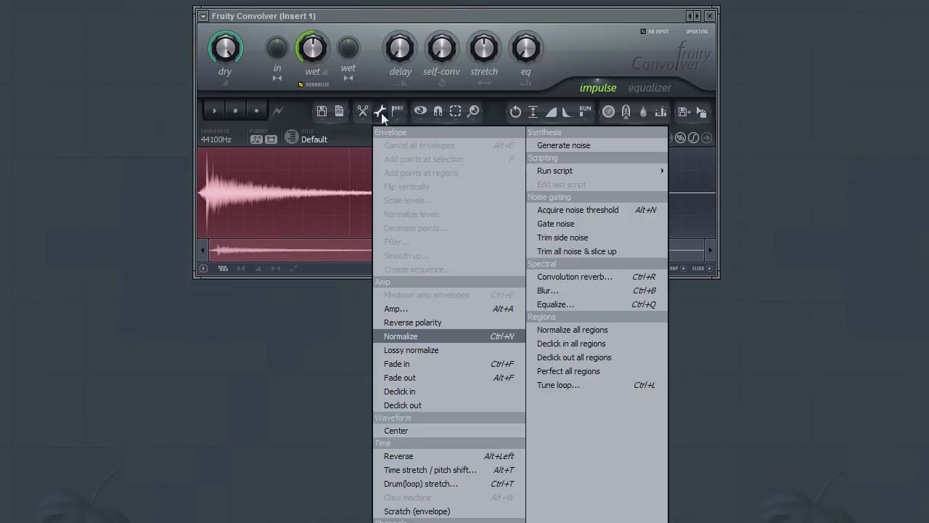
mouse_move(436, 469)
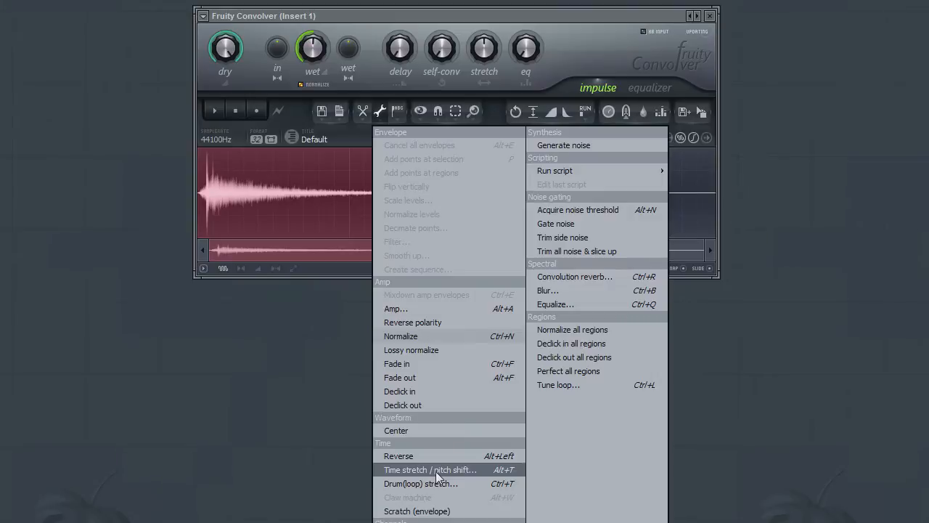
left_click(430, 469)
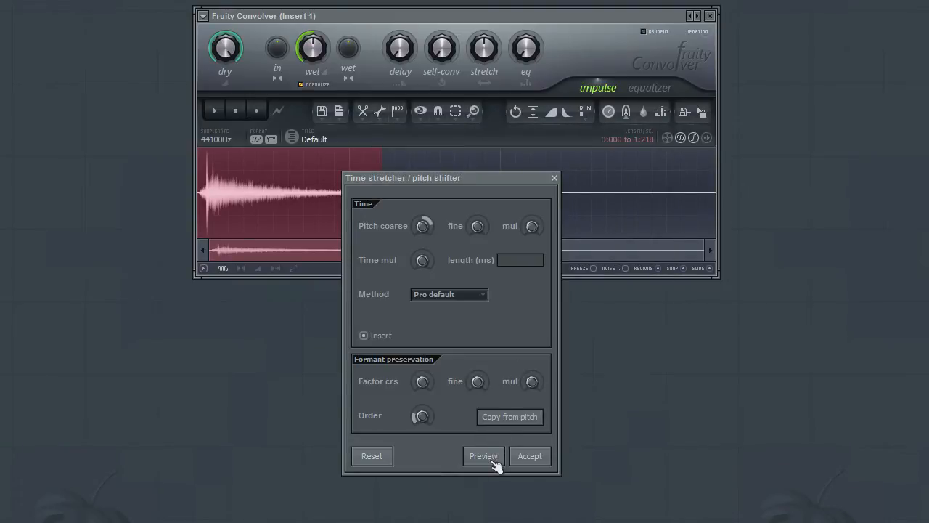
mouse_move(420, 234)
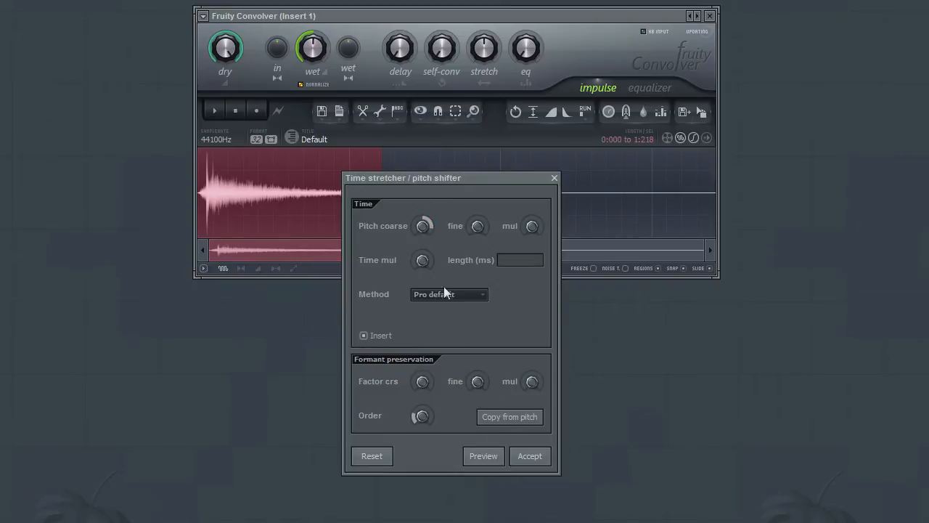
left_click(423, 226)
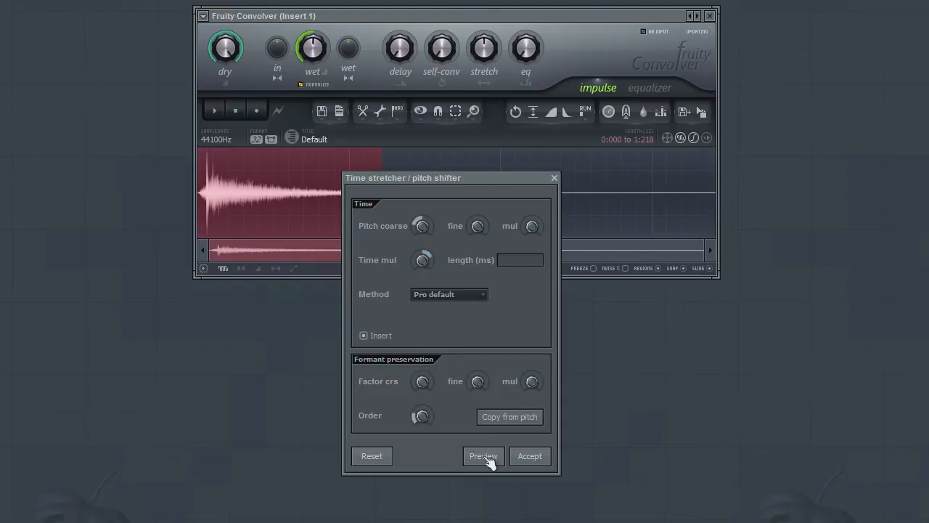
mouse_move(423, 255)
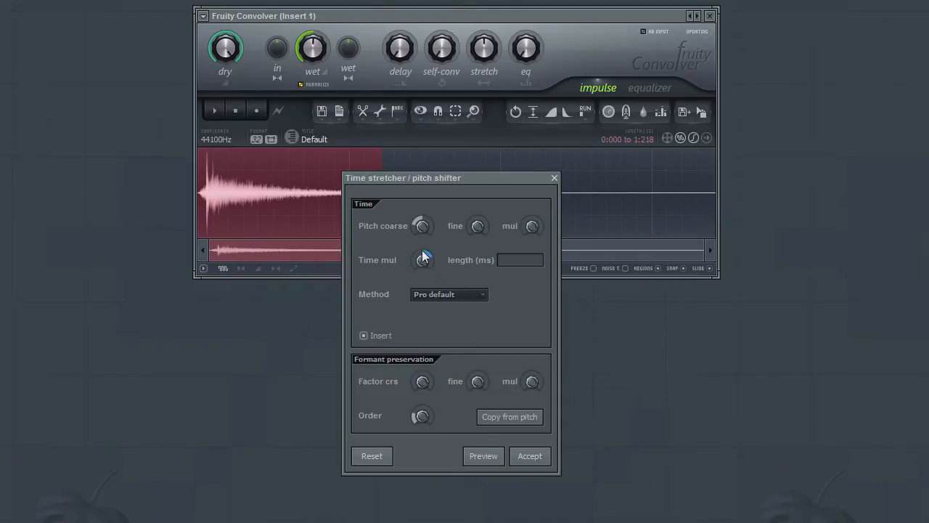
mouse_move(438, 307)
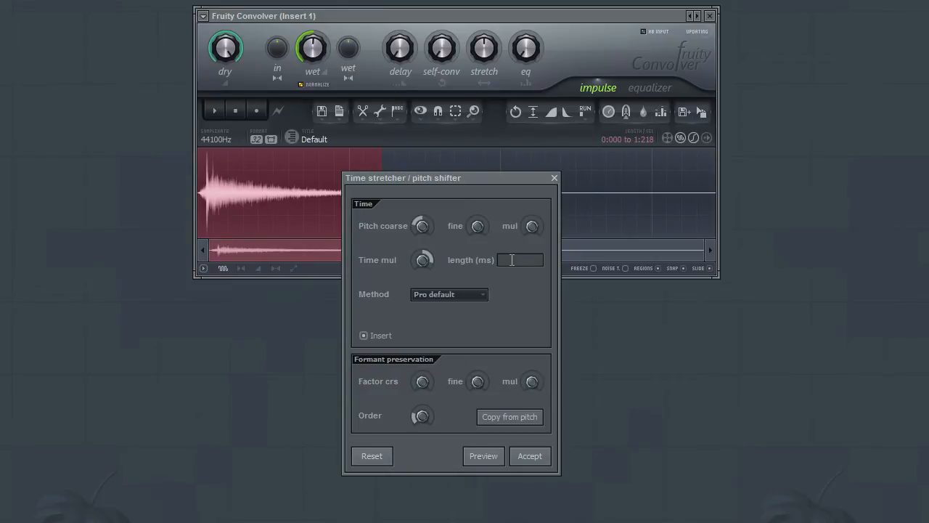
- Set the stretch length to 500 ms and try the Pro transient method
type("1000")
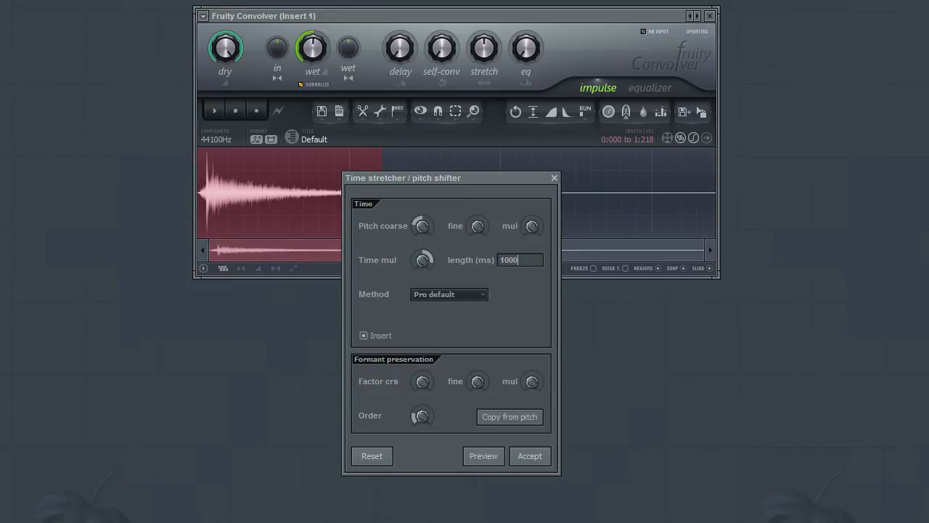
mouse_move(484, 456)
type("20")
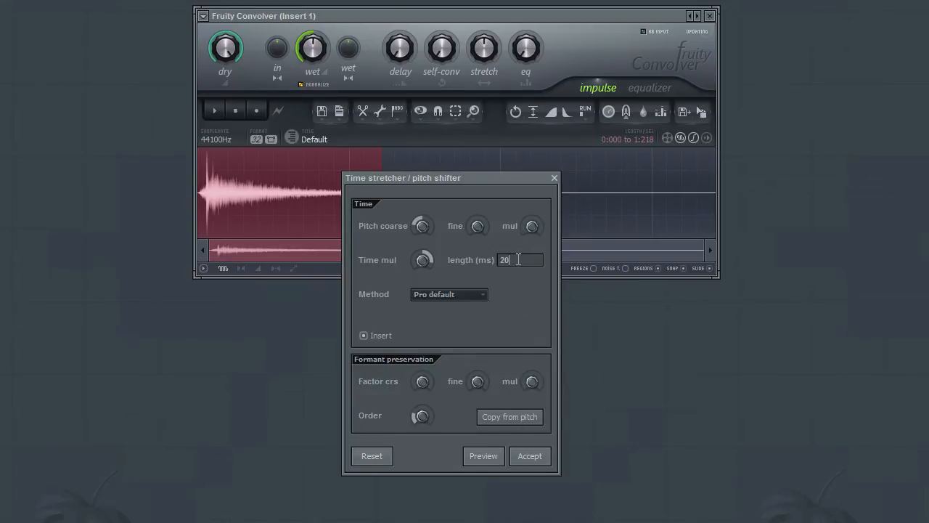
type("500")
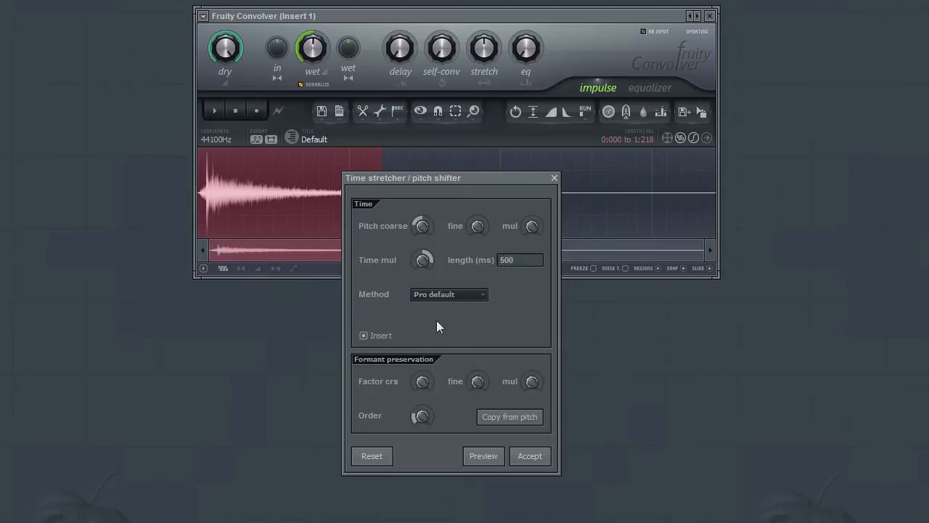
left_click(447, 293)
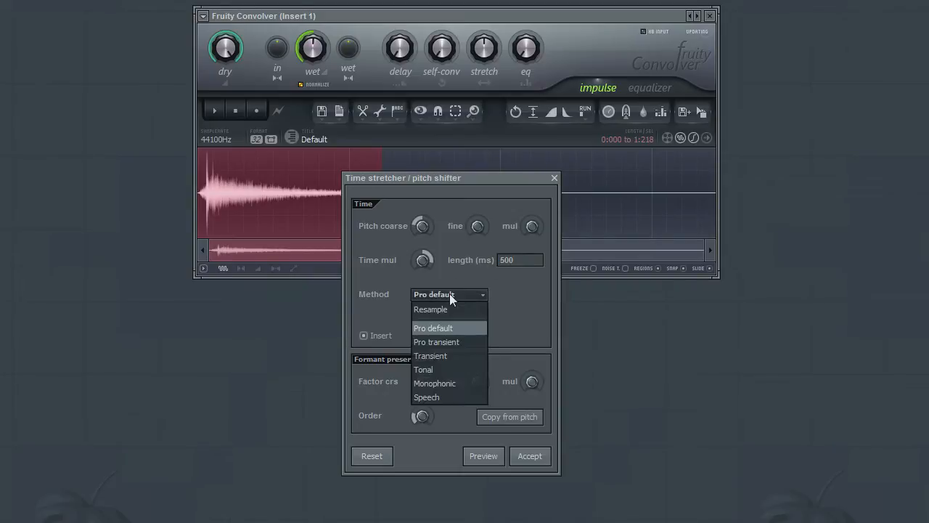
left_click(436, 342)
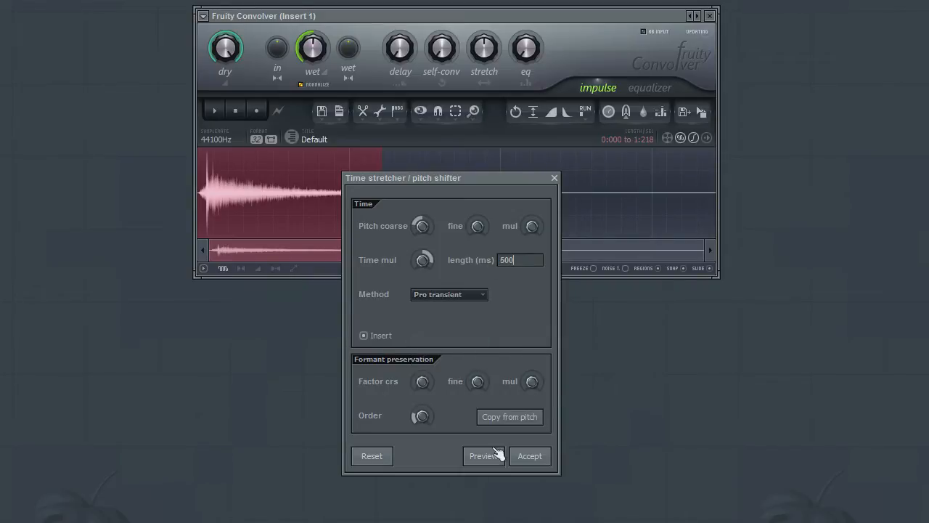
- Try the Transient method, then keep Pro default and accept the stretch
left_click(447, 293)
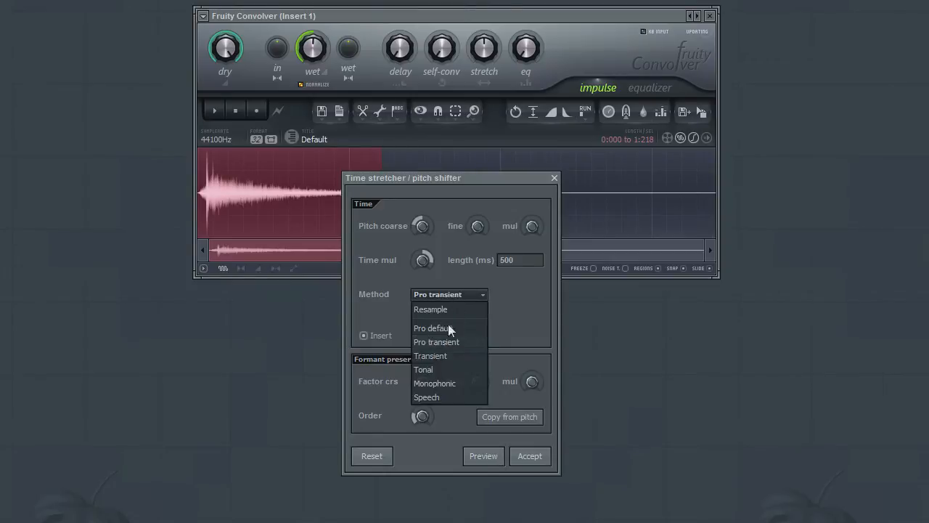
left_click(430, 356)
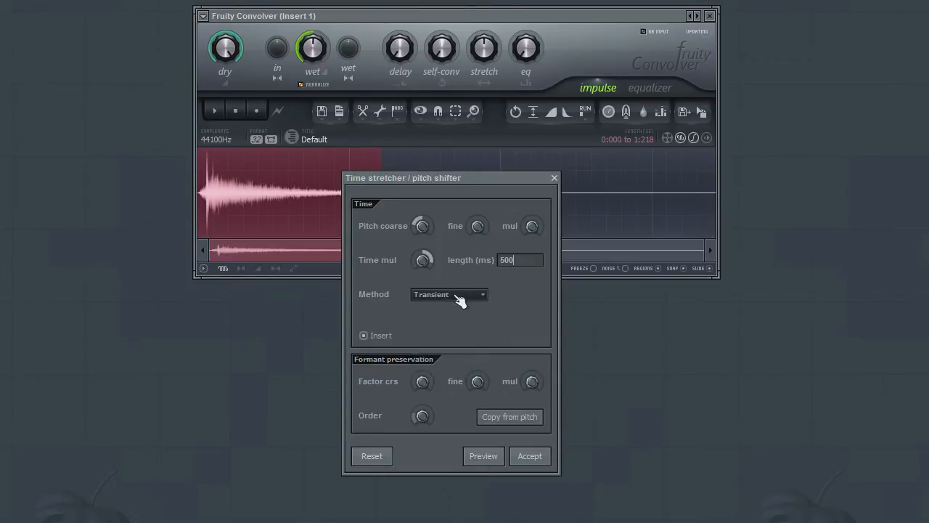
left_click(448, 294)
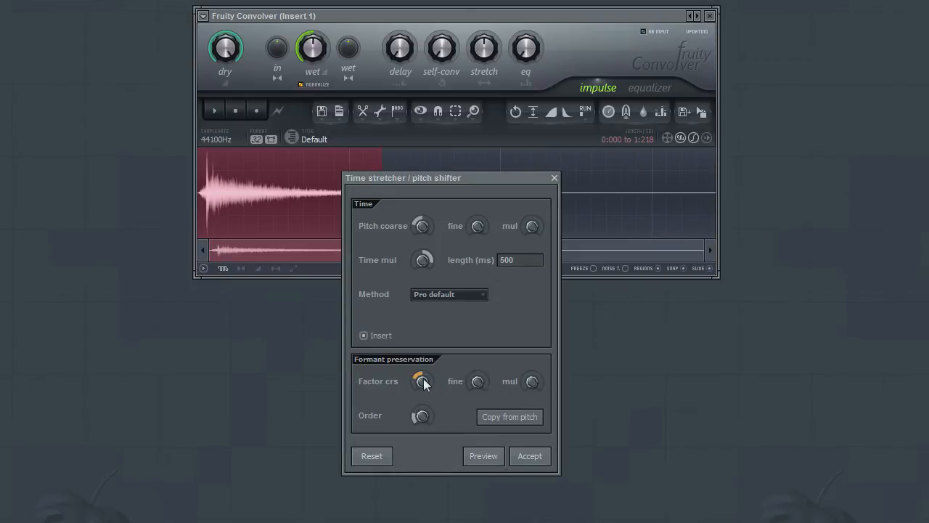
left_click(530, 456)
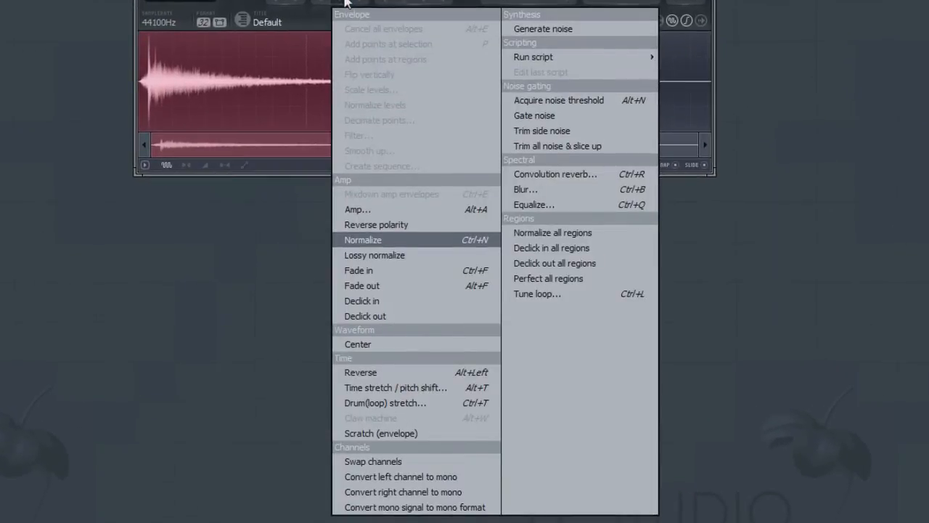
mouse_move(404, 441)
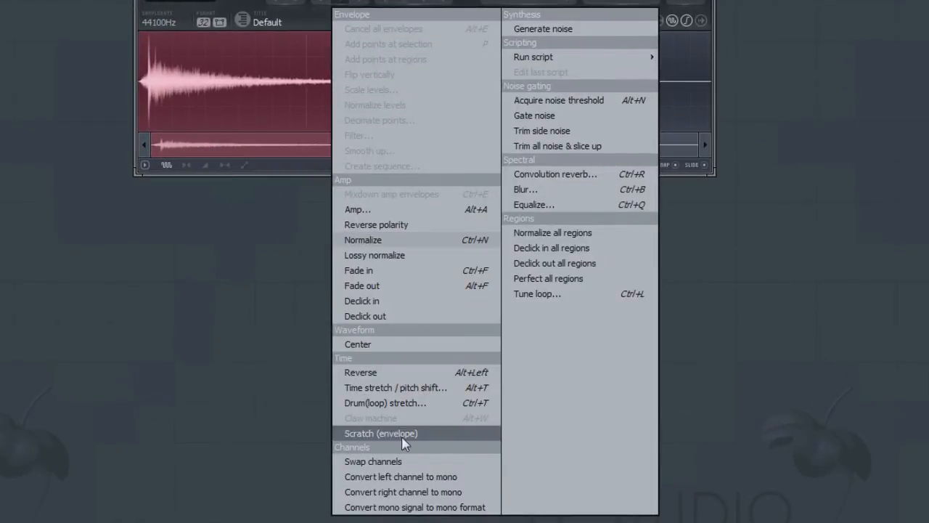
mouse_move(404, 465)
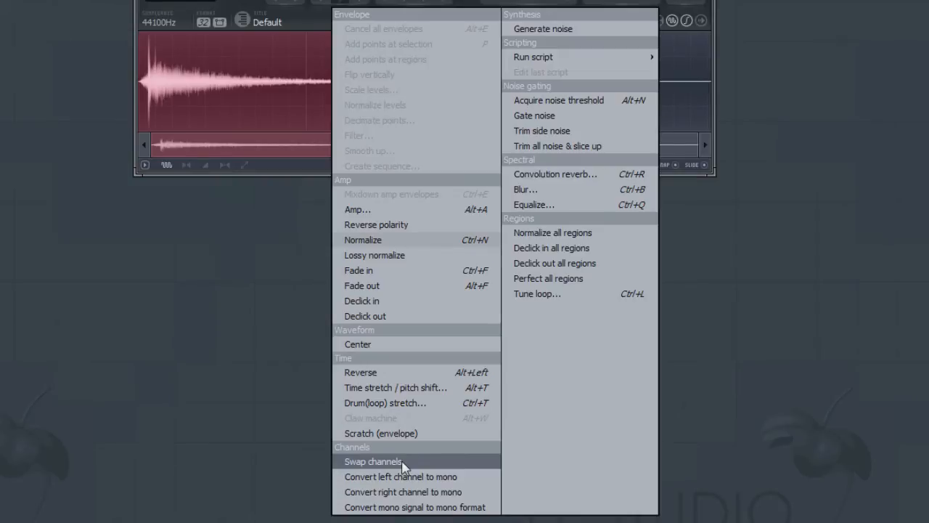
mouse_move(415, 476)
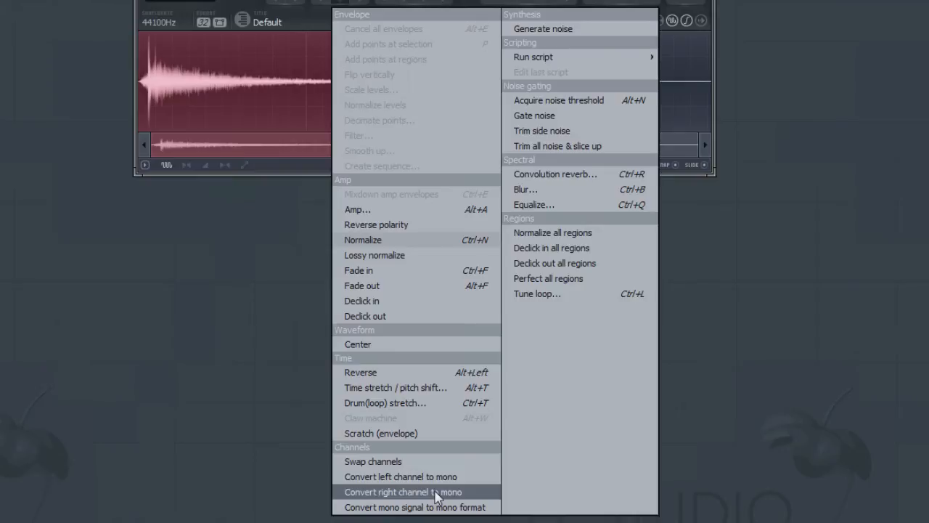
- Convert the impulse's right channel to mono from the Channels tools
left_click(402, 491)
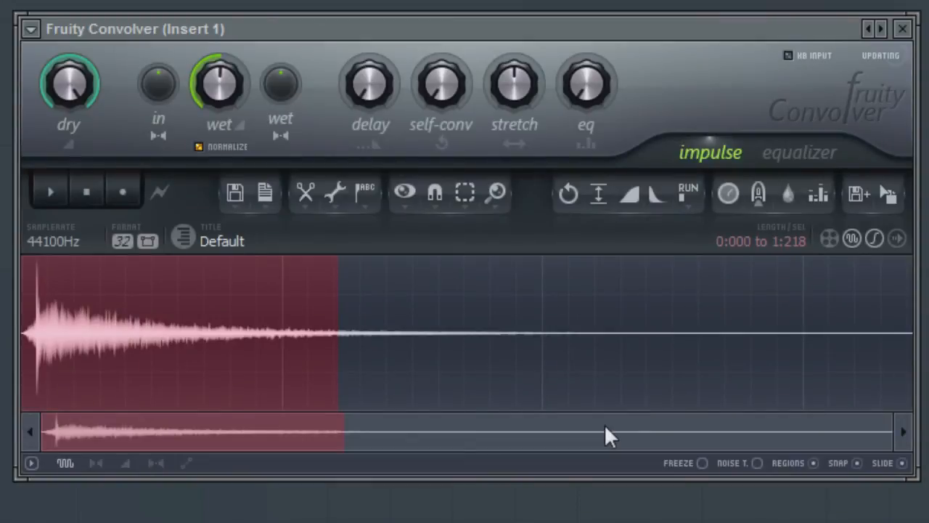
mouse_move(337, 206)
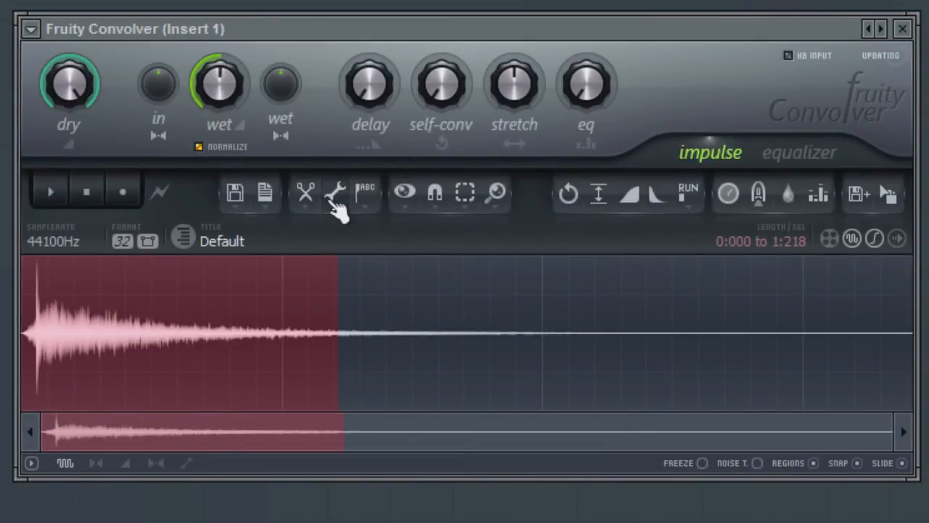
- Switch the impulse display to a frequency spectrum and back to the plain waveform
left_click(403, 192)
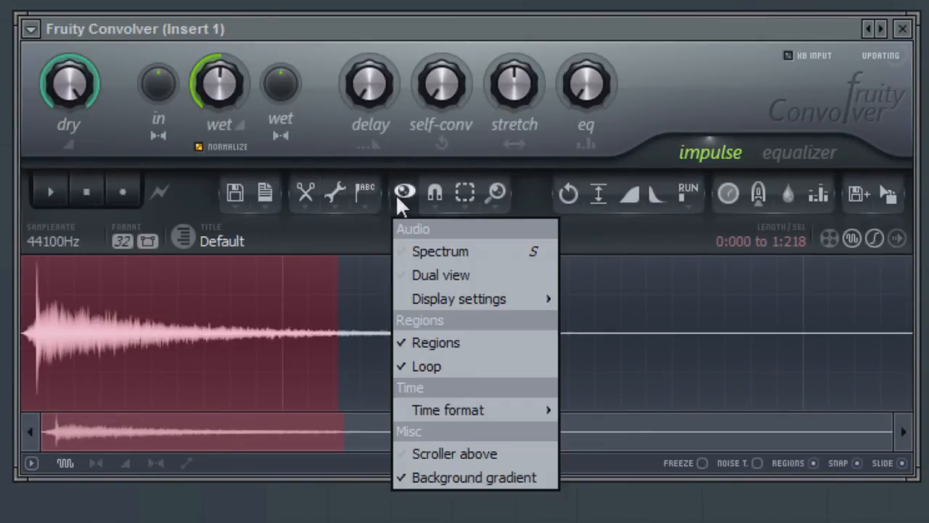
mouse_move(428, 252)
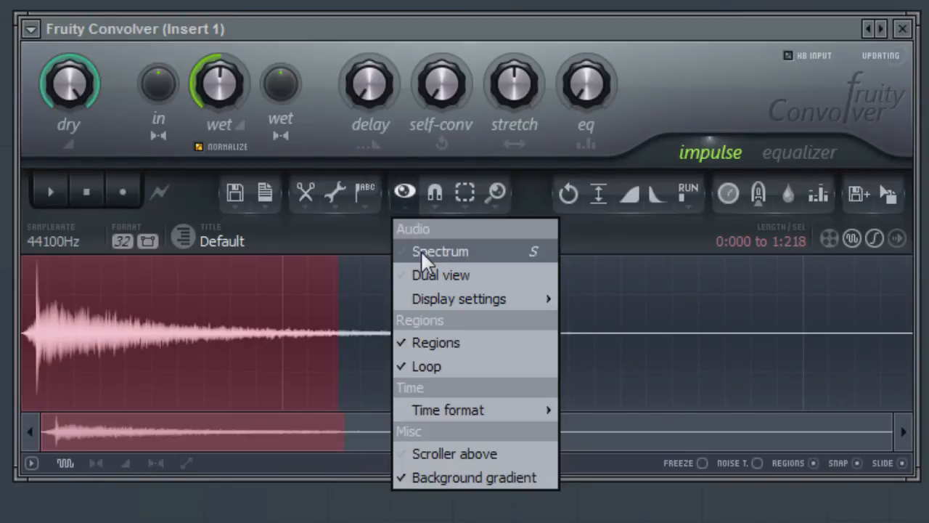
left_click(440, 251)
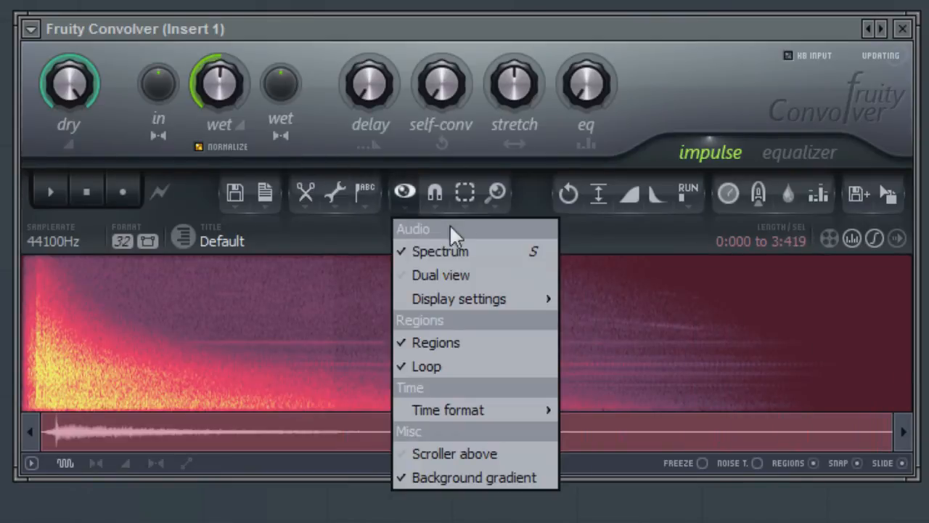
left_click(440, 251)
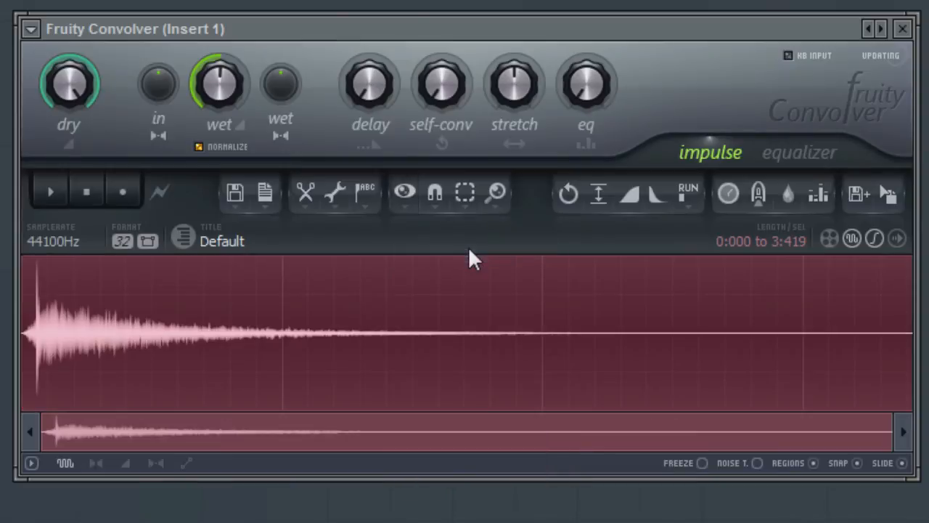
mouse_move(432, 236)
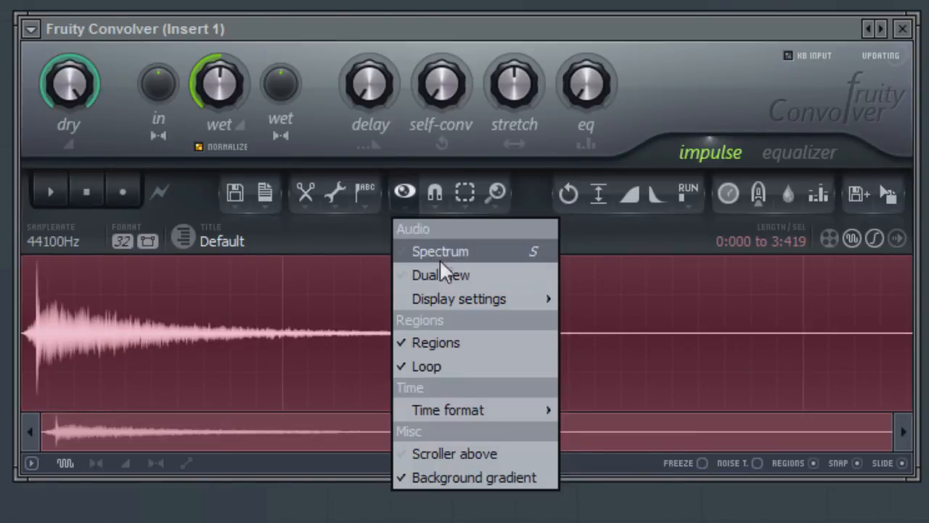
mouse_move(443, 275)
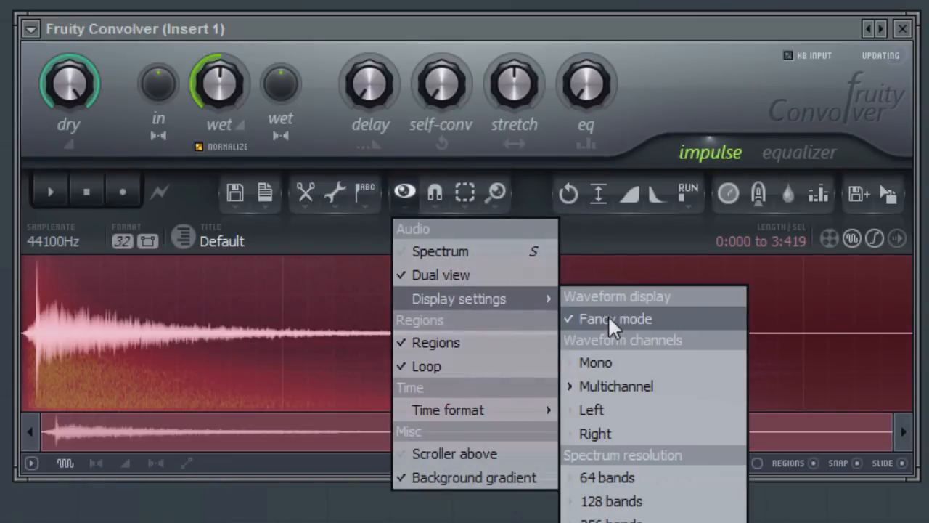
mouse_move(413, 210)
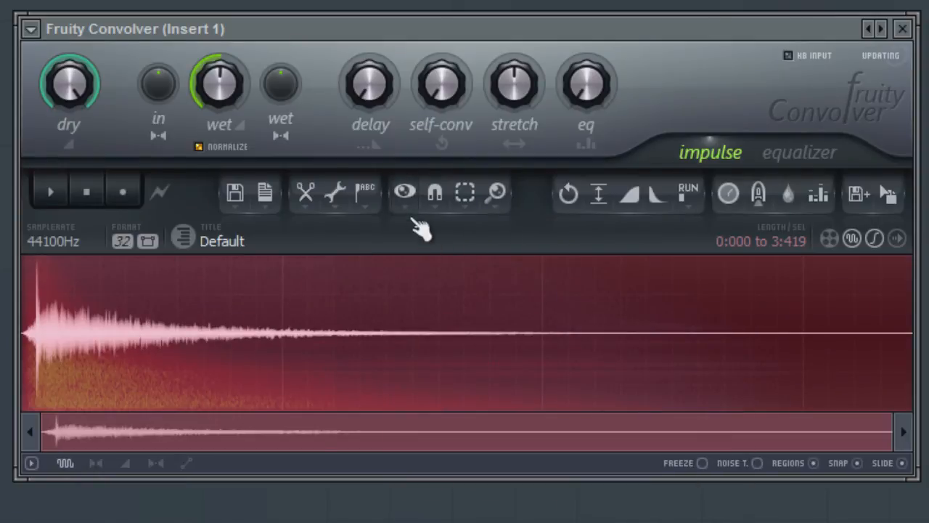
- Change display settings so the impulse shows in dual view over its spectrum
left_click(404, 192)
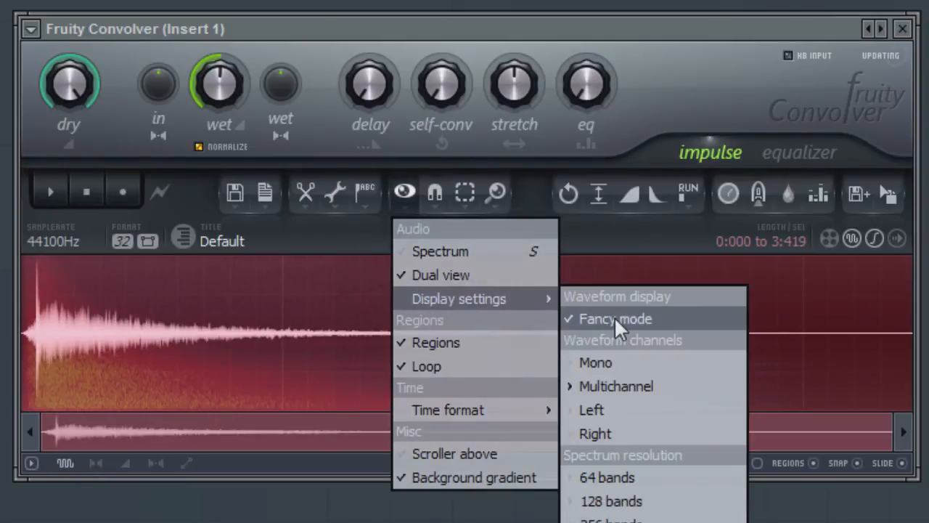
mouse_move(409, 211)
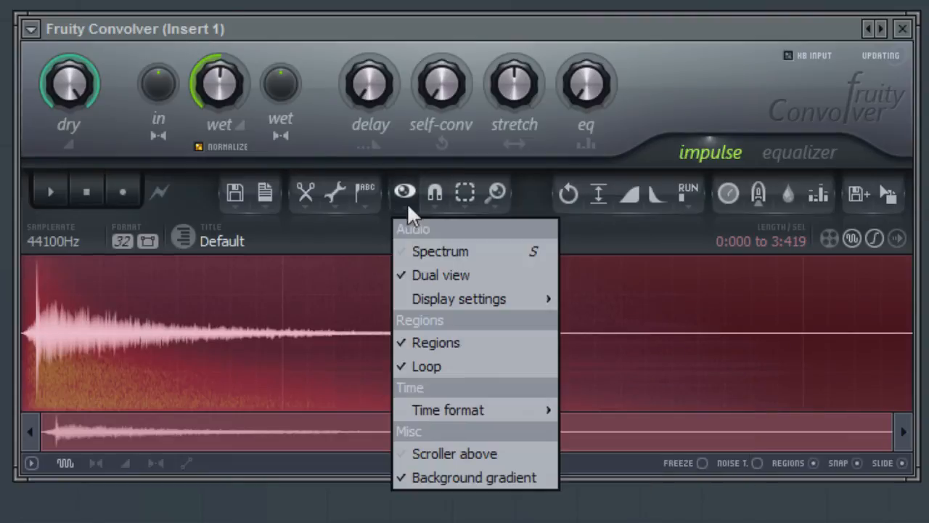
left_click(613, 395)
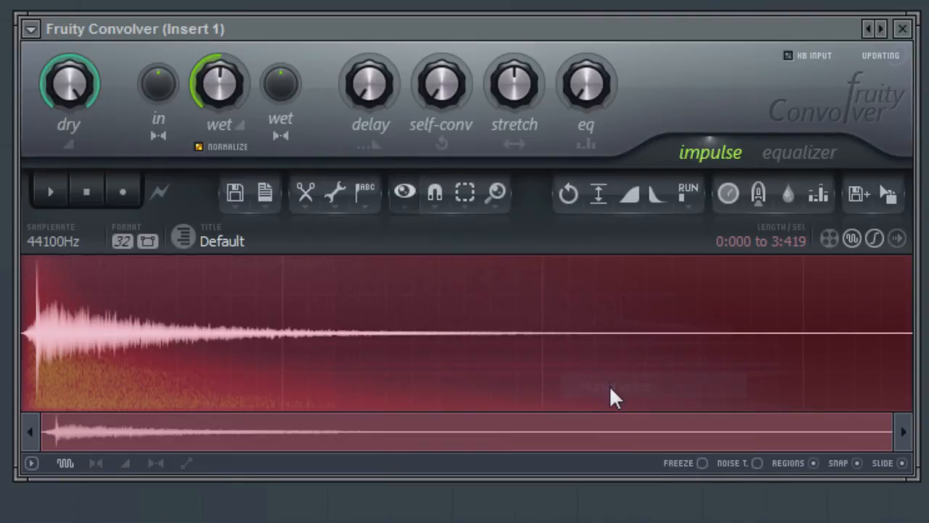
mouse_move(740, 261)
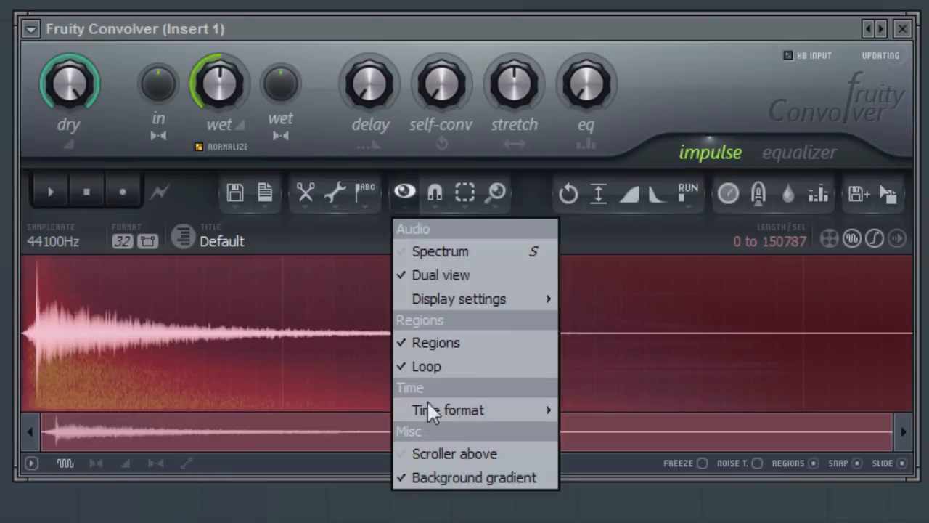
- Enable the overview scroller above the impulse and select from 0:000 to 1:300
left_click(448, 409)
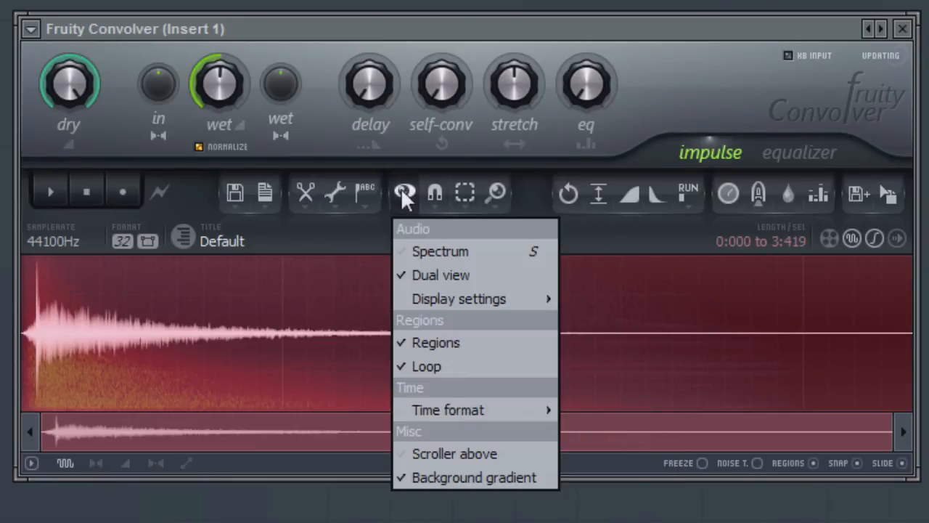
mouse_move(453, 453)
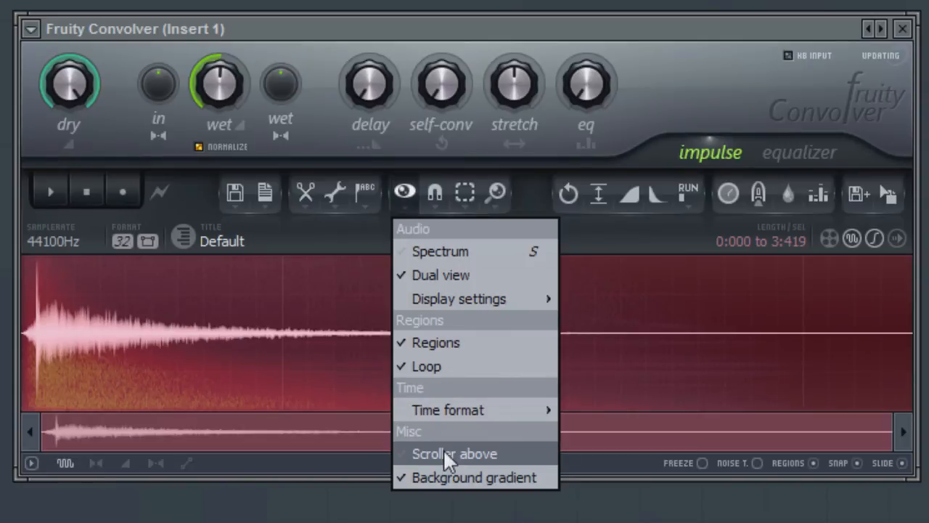
left_click(454, 453)
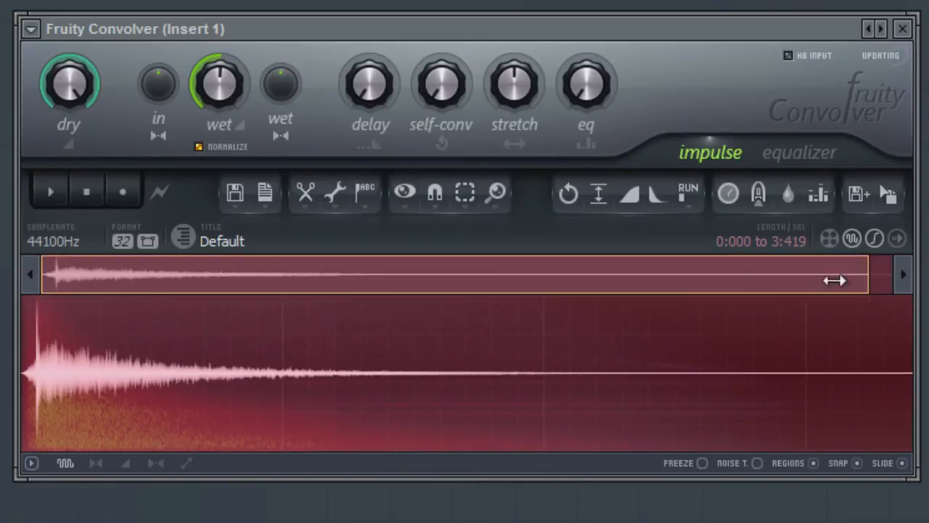
left_click_drag(835, 281, 819, 276)
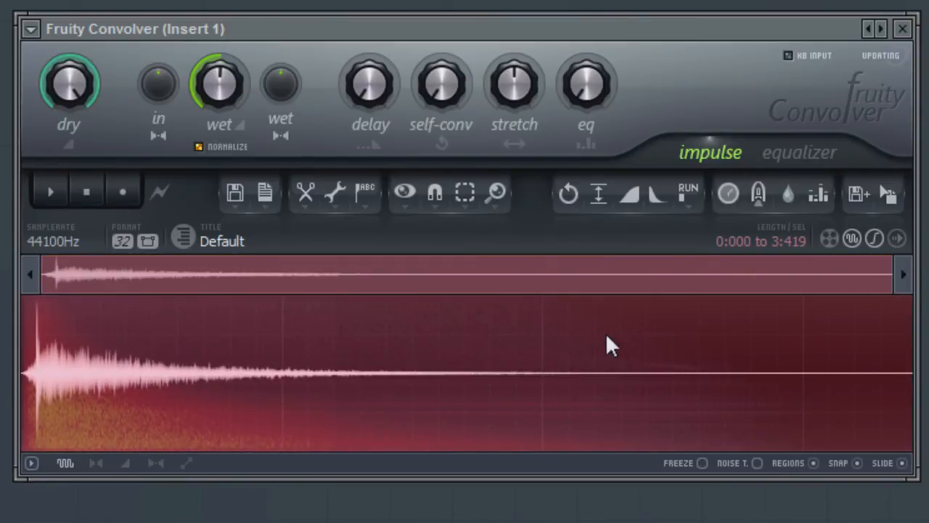
left_click(404, 191)
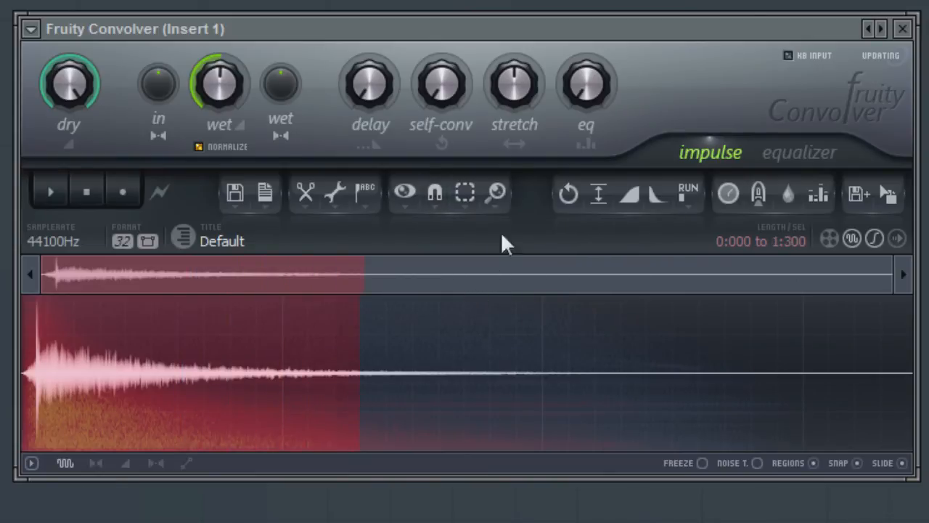
- Snap selection edges to samples and resize the selection at the impulse start
left_click(434, 192)
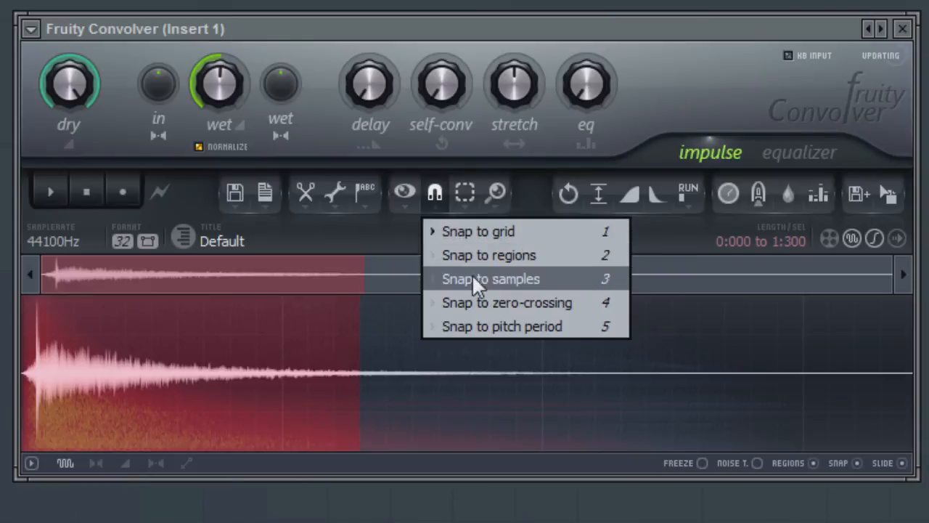
left_click(491, 279)
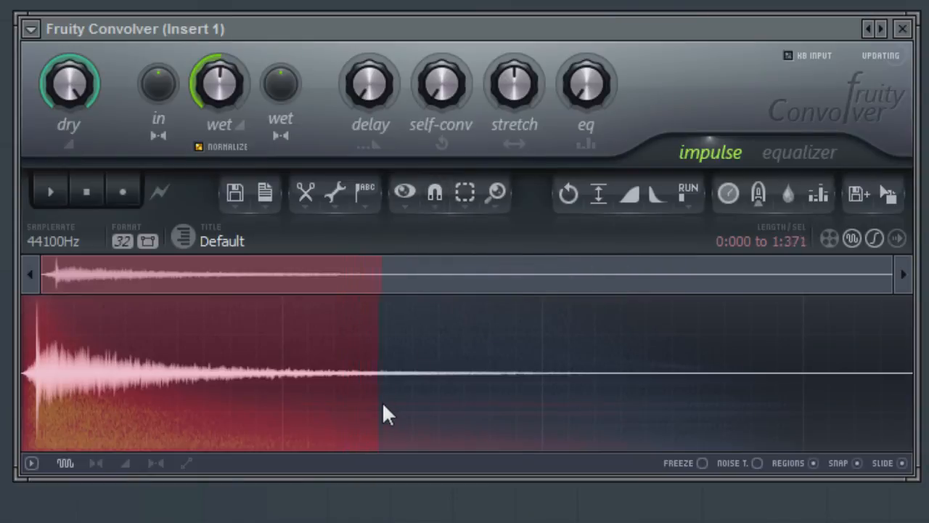
left_click(403, 191)
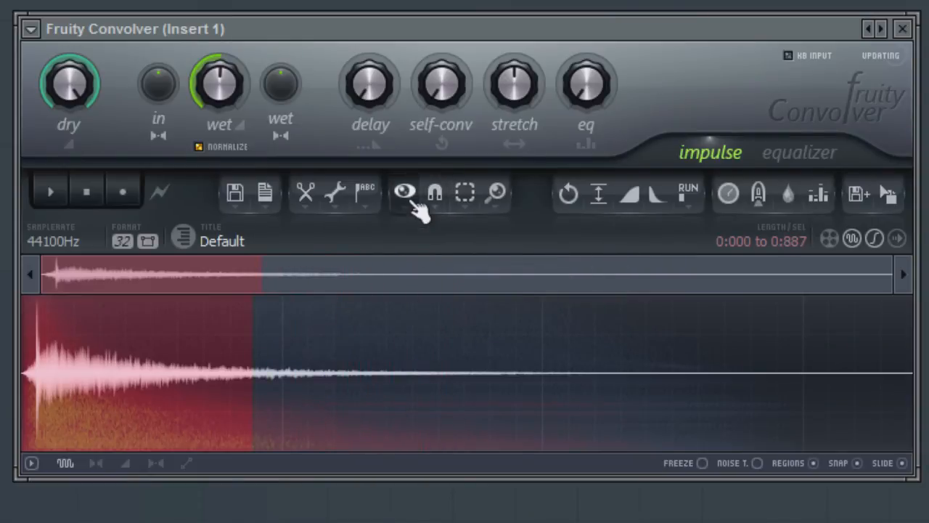
left_click(433, 192)
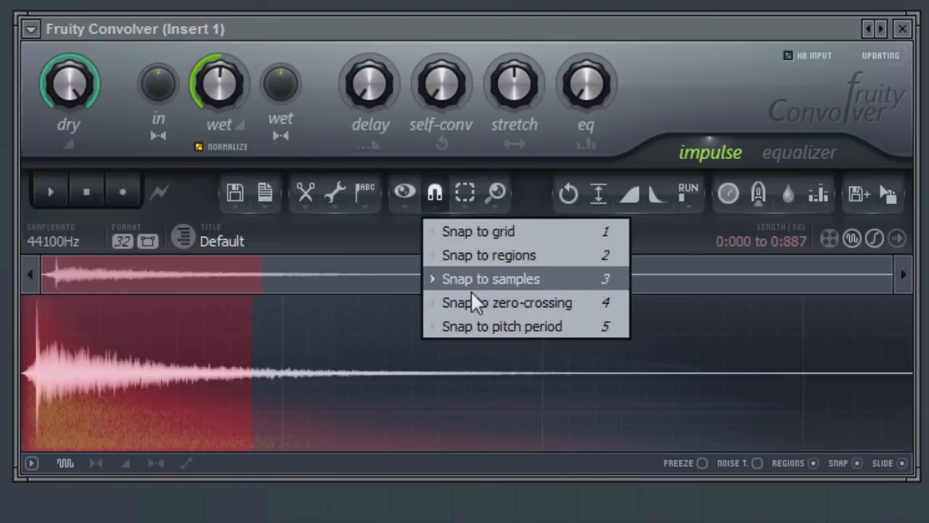
left_click(491, 278)
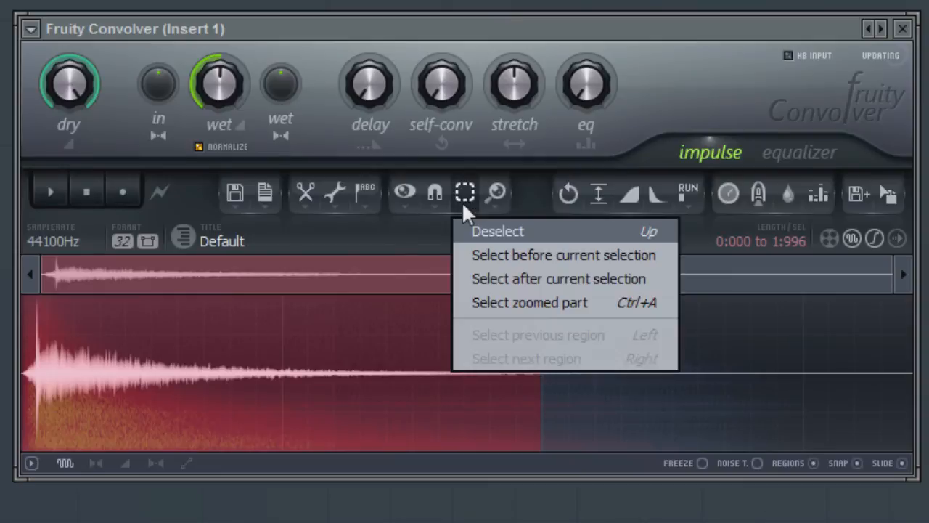
- Deselect, select a middle section of the impulse, then extend it with Select before and Select after
left_click(497, 231)
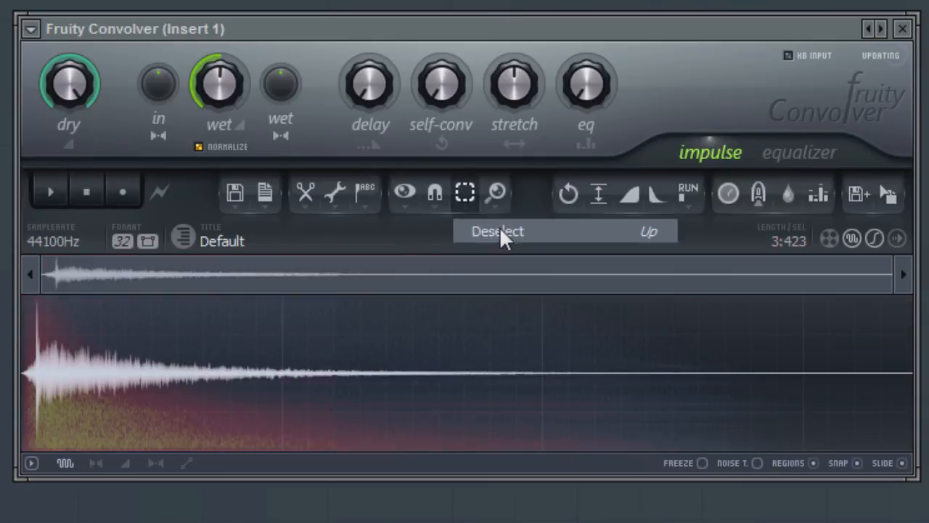
mouse_move(505, 240)
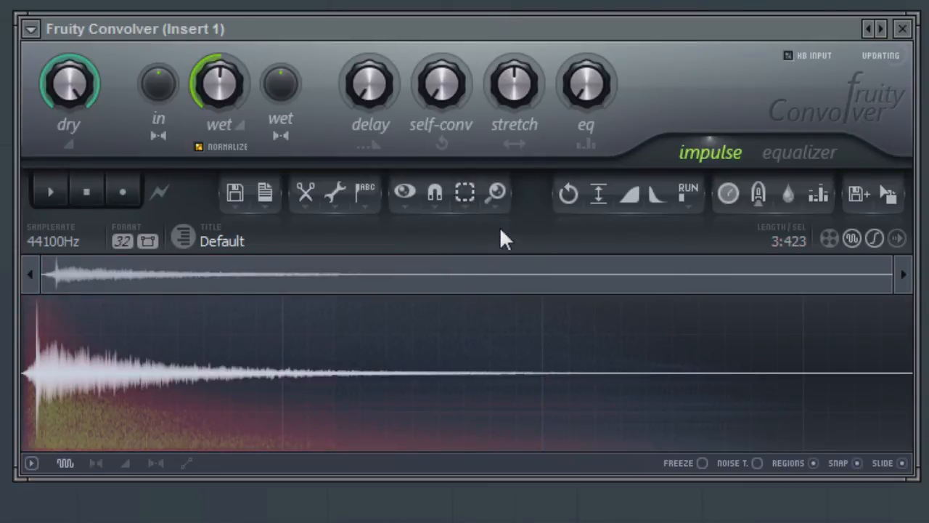
left_click_drag(501, 355, 661, 356)
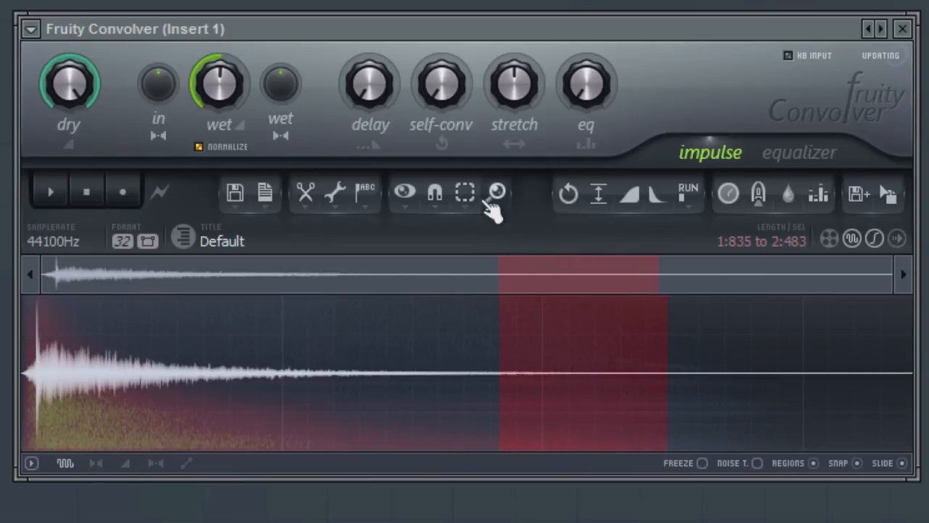
left_click(464, 192)
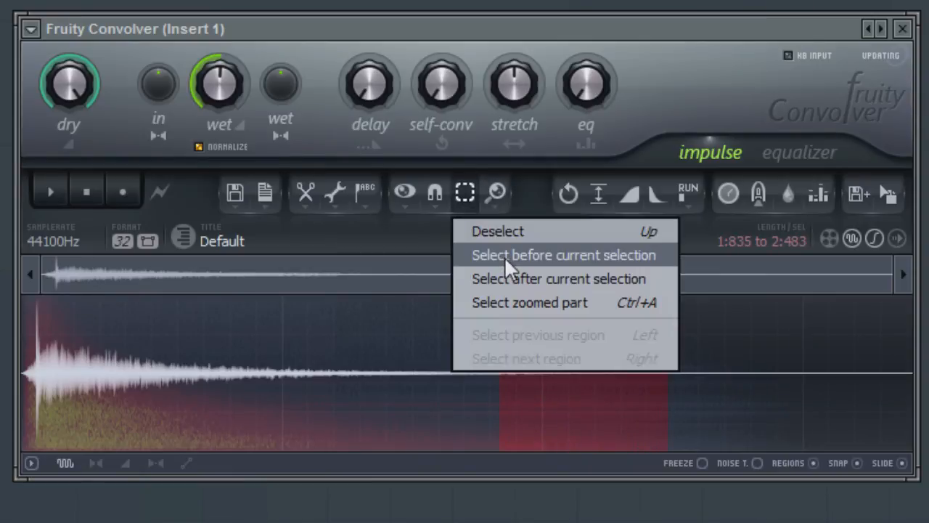
left_click(563, 256)
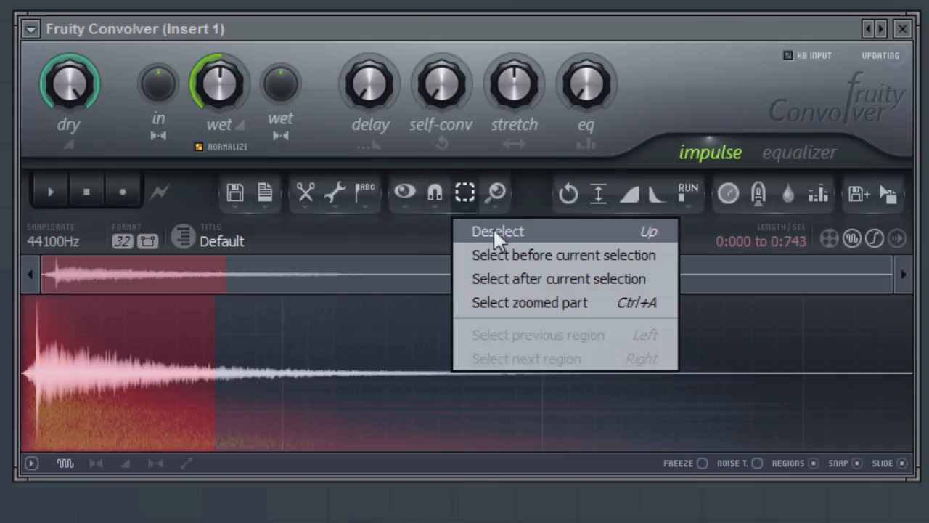
left_click(559, 279)
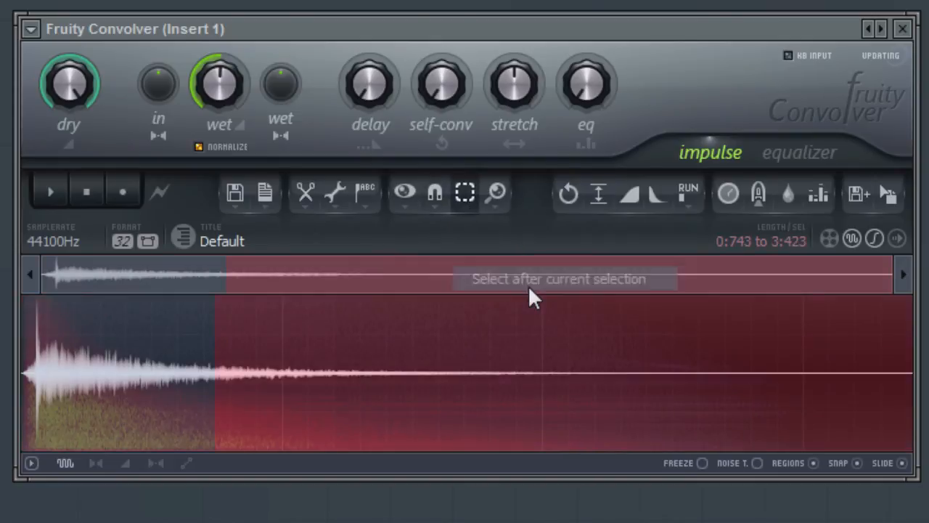
mouse_move(262, 438)
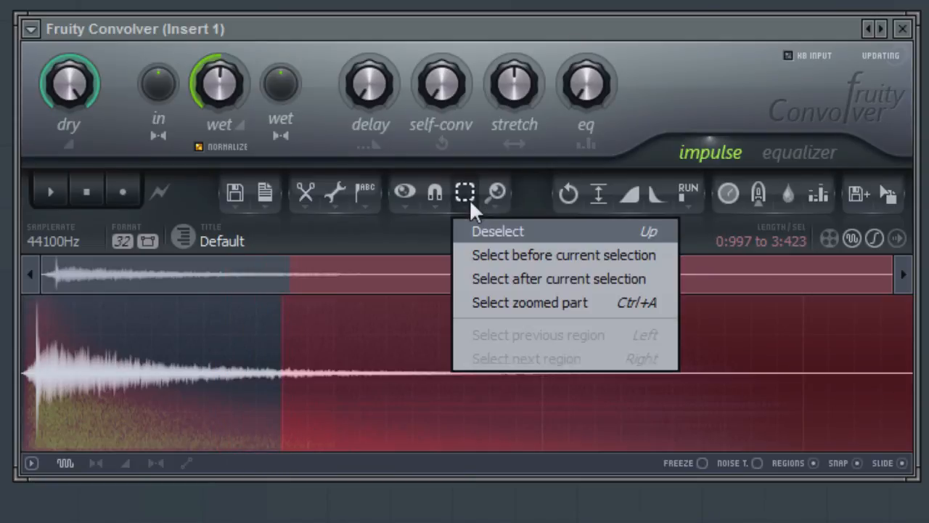
- Zoom in on the impulse opening and select only the zoomed part (0:000 to 0:657)
left_click(627, 264)
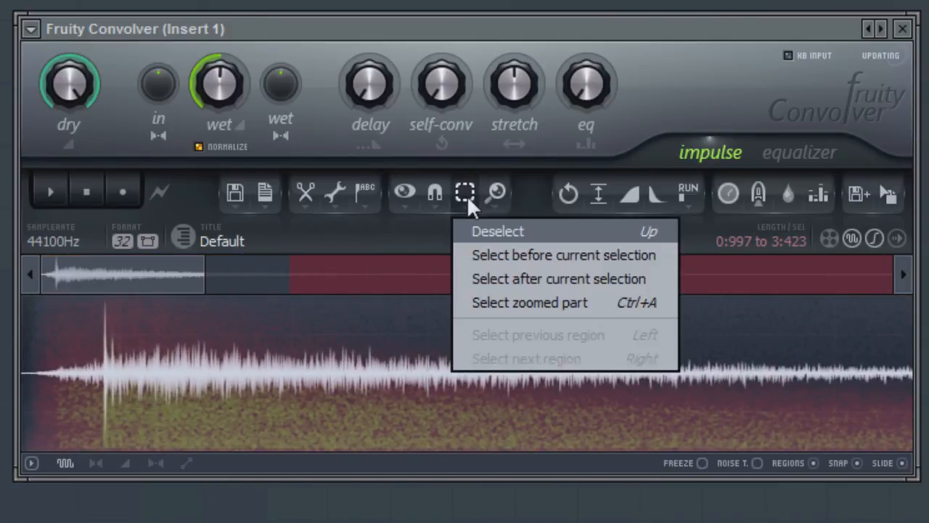
left_click(497, 231)
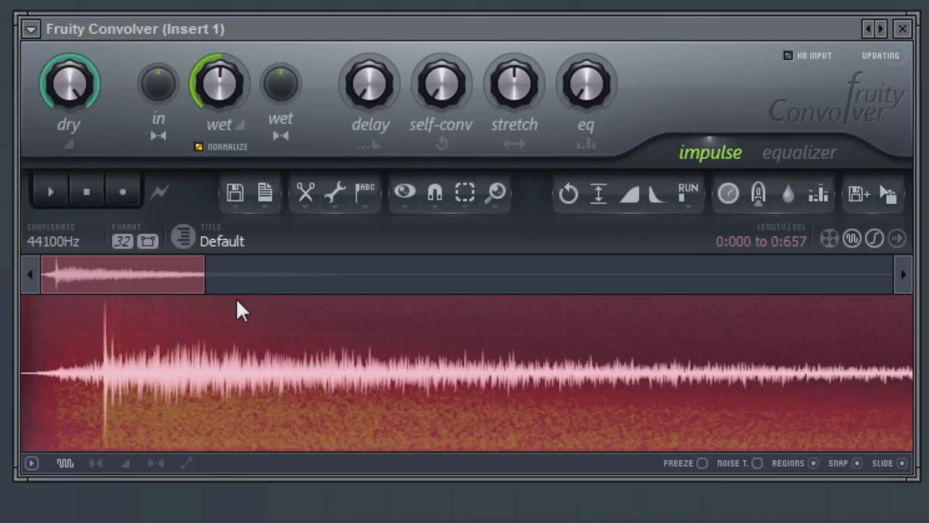
mouse_move(464, 247)
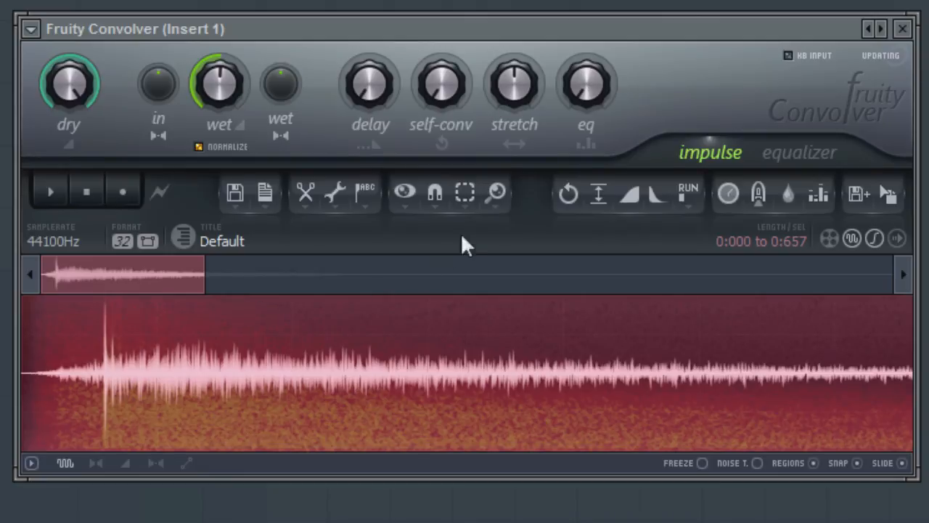
- Zoom out to the whole impulse, keeping the 0:000 to 0:657 selection
left_click(497, 192)
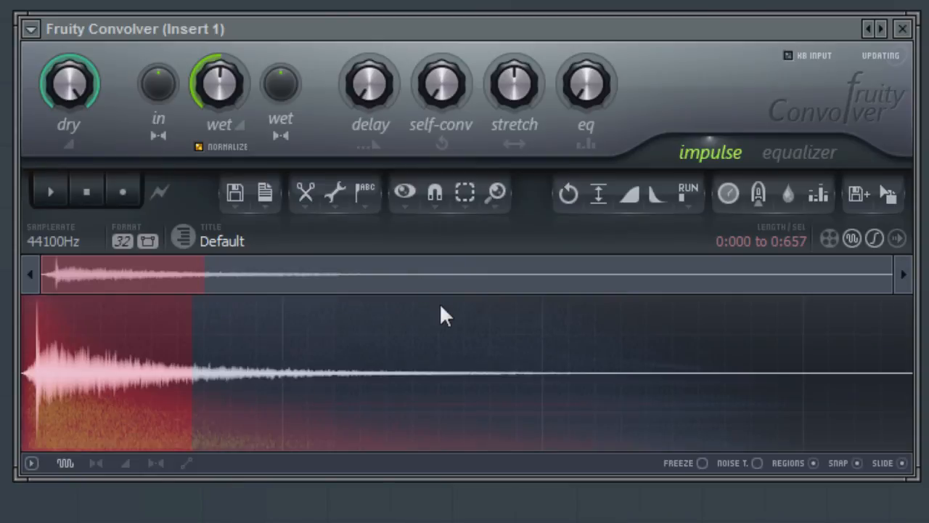
- Clear the selection and switch the impulse display to Spectrum via the View menu
left_click(465, 192)
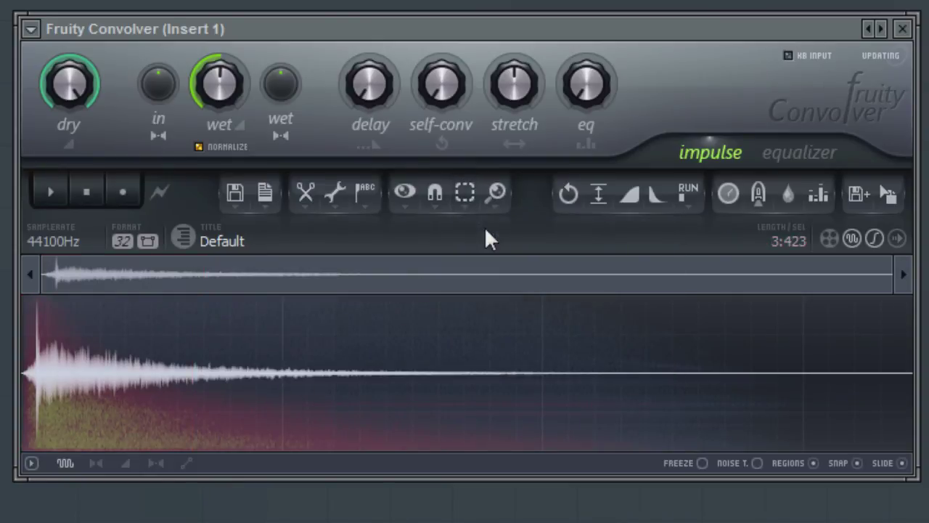
left_click(404, 192)
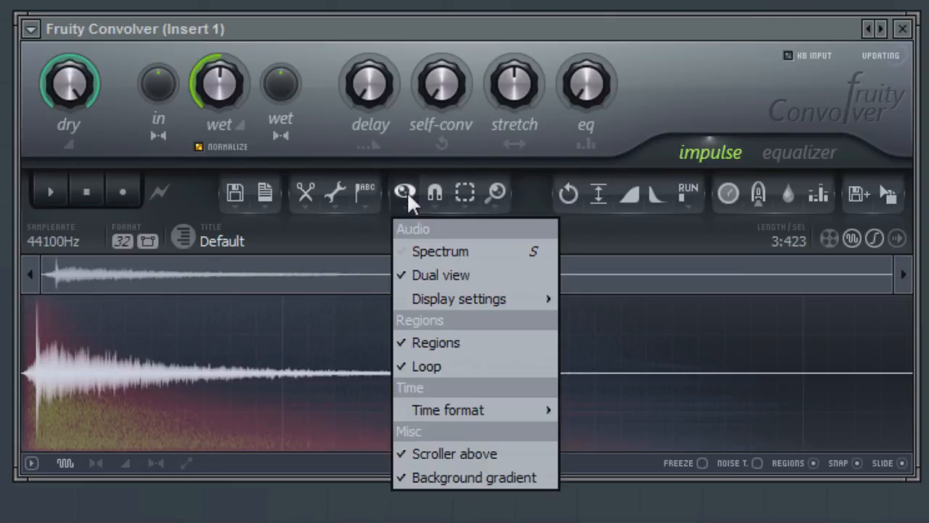
left_click(440, 252)
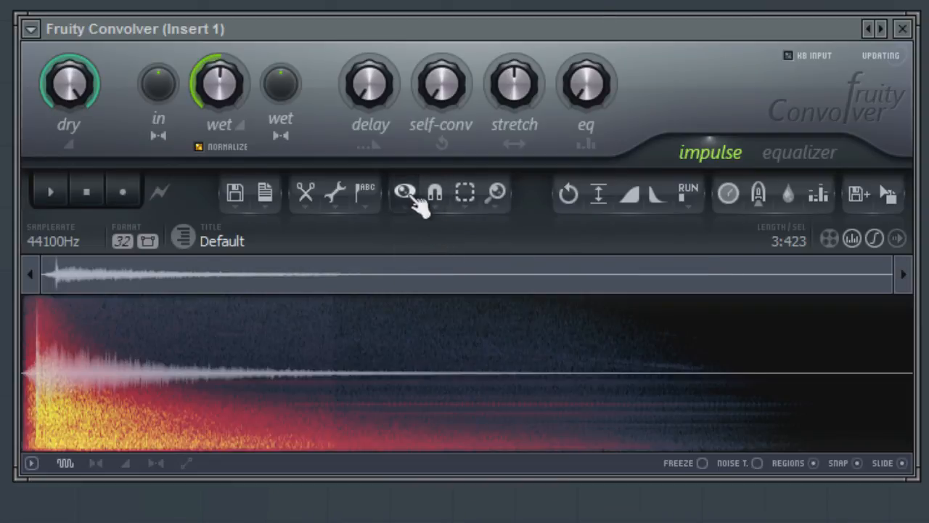